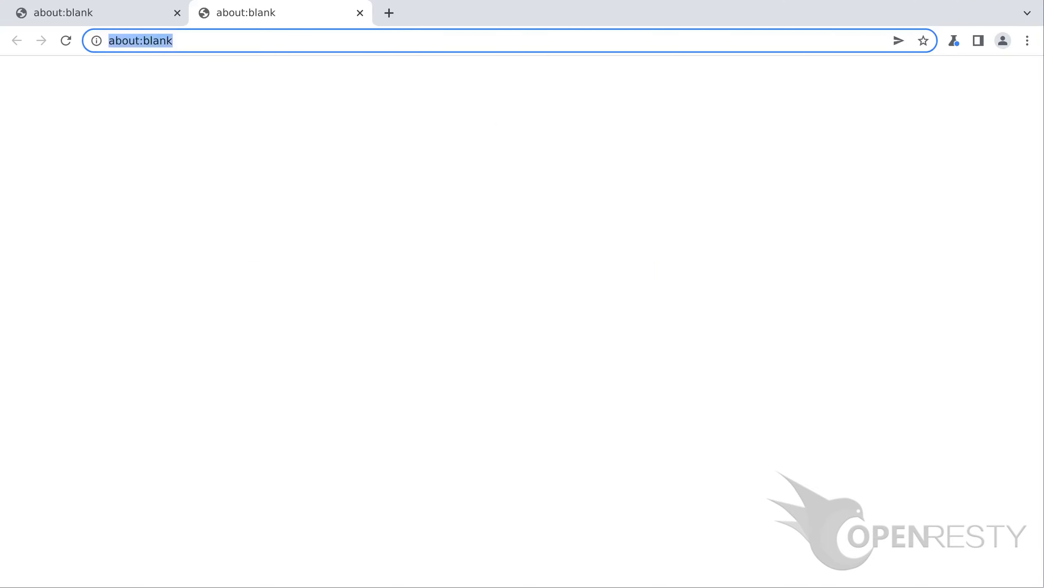
- Go to admin.openresty.com and filter the application list by domain test-edge.com
text(https://admin.openresty.com)
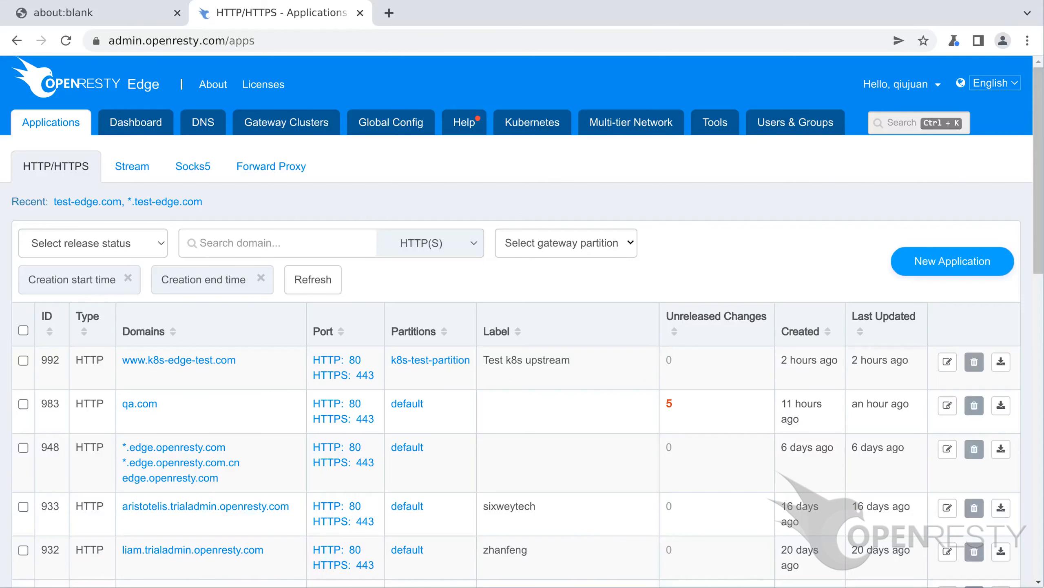
click(278, 243)
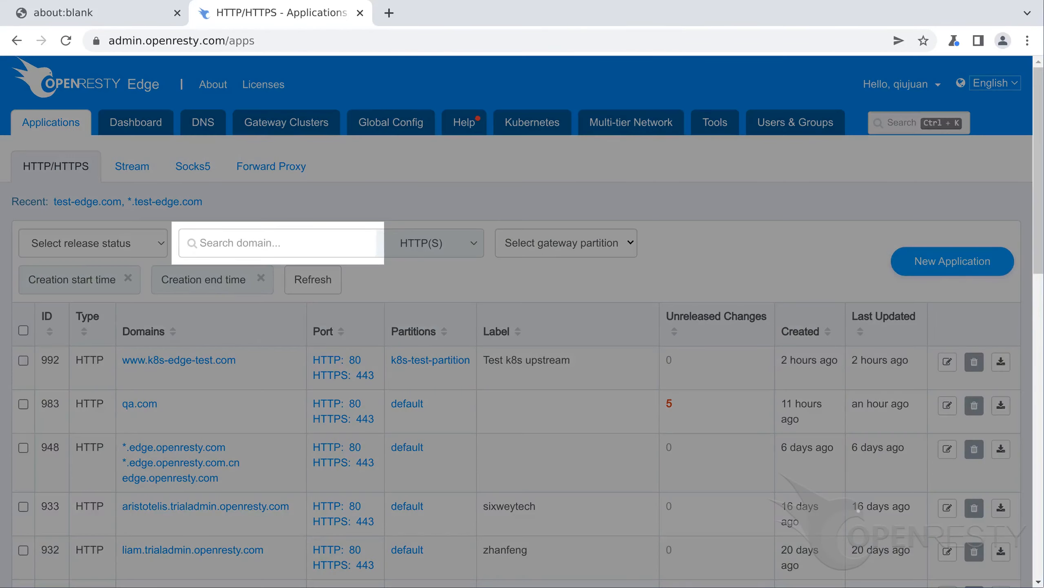
text(test-edge.com)
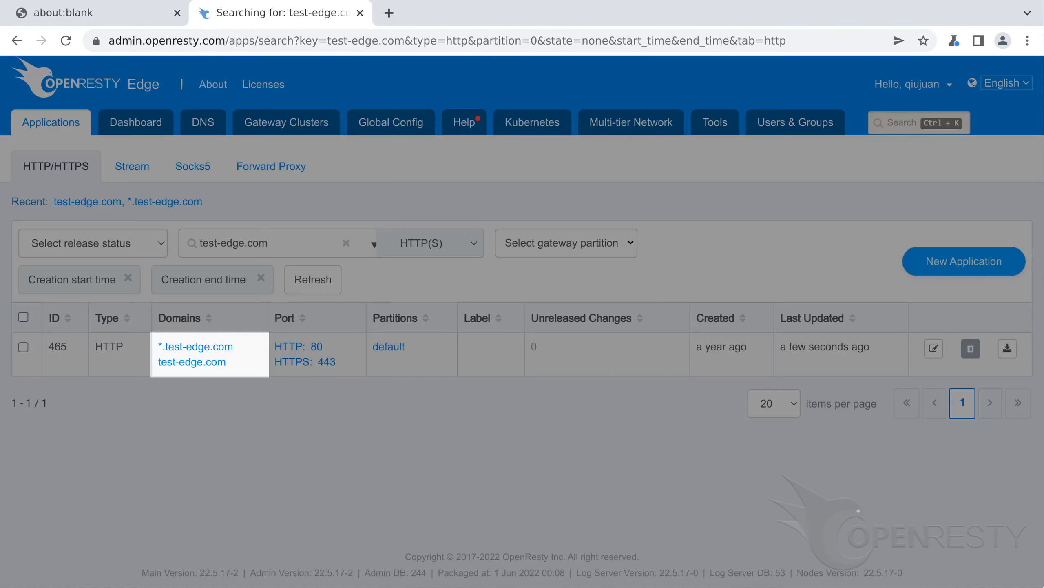
- Enter the test-edge.com application and view its HTTP Basic Auth Credentials page
click(195, 346)
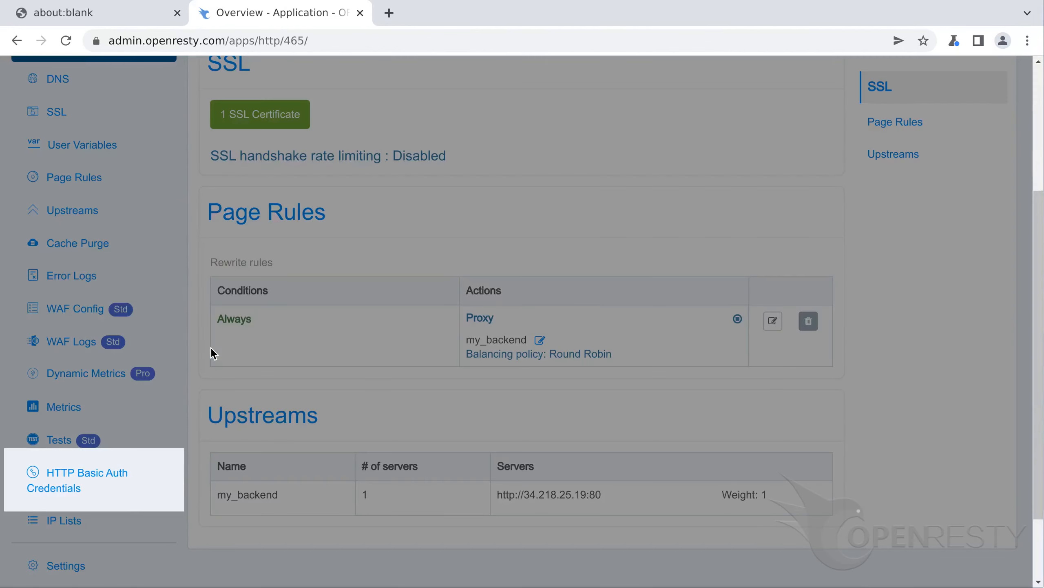
click(87, 473)
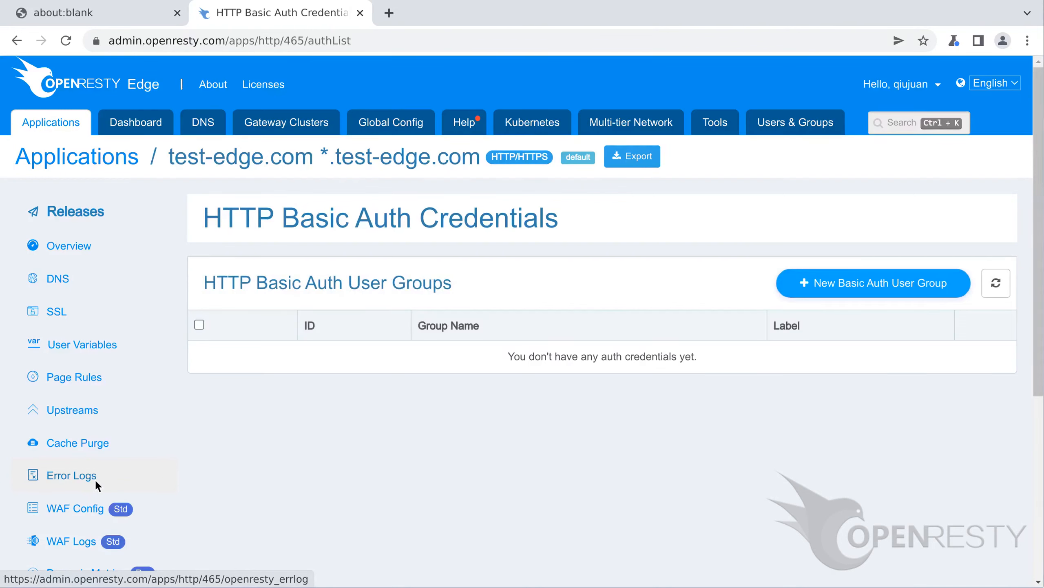
- Create a basic auth user group named tutorial-group for the application
click(873, 283)
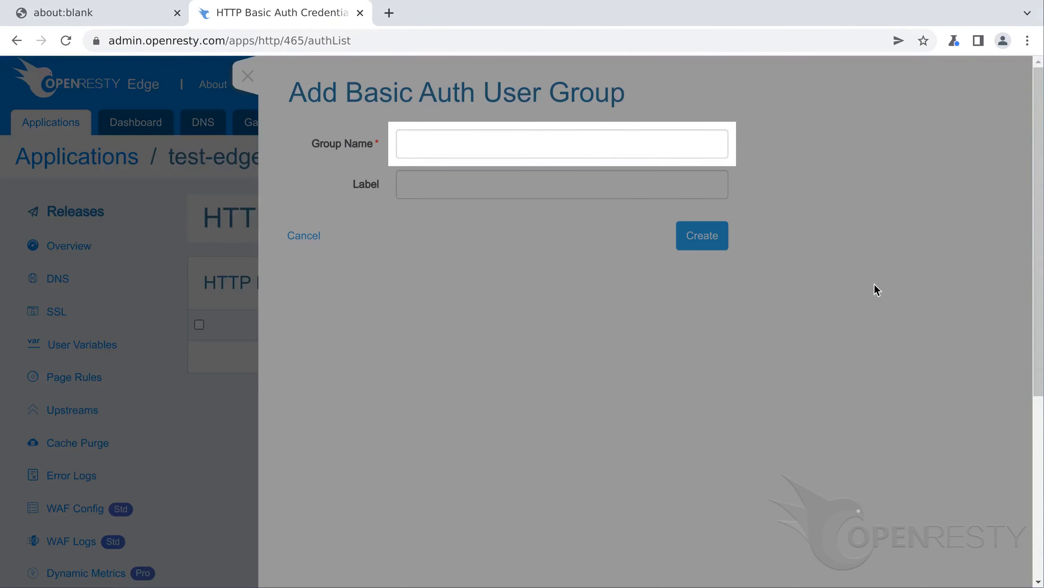
text(tutorial-group)
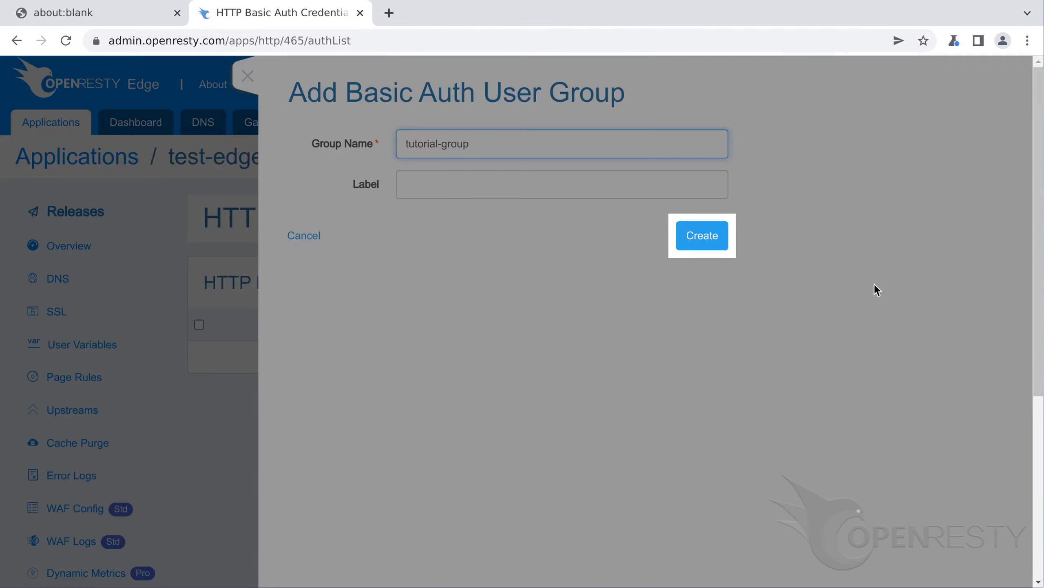
click(702, 235)
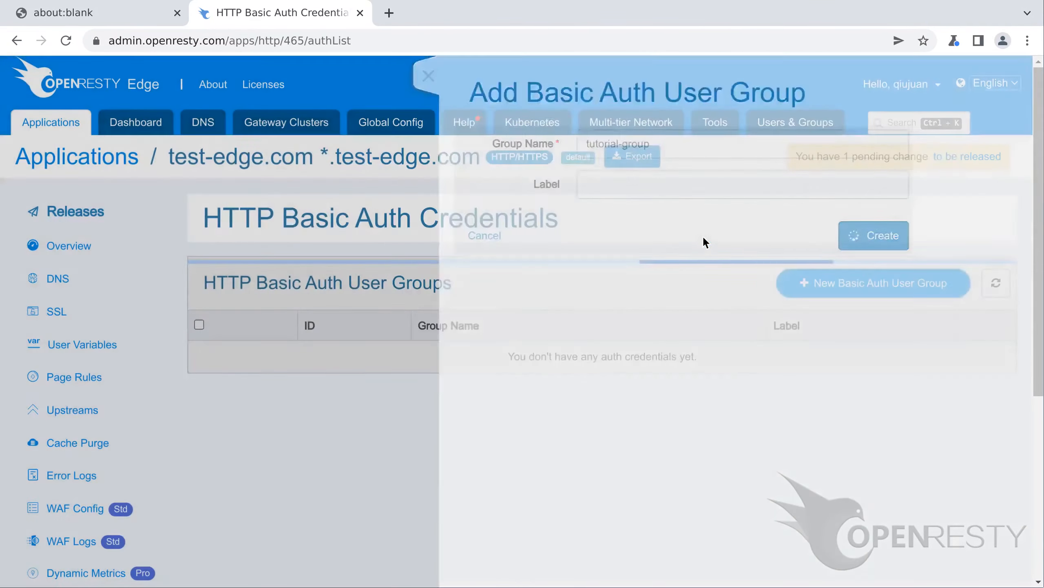
click(874, 235)
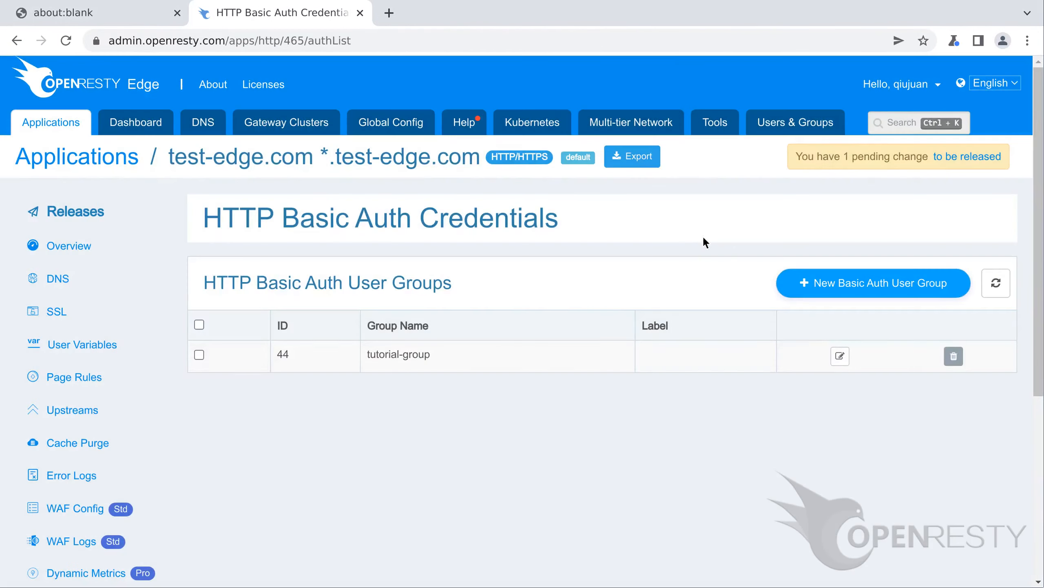
- Add user Sam with a password to tutorial-group and leave the group editor
click(841, 356)
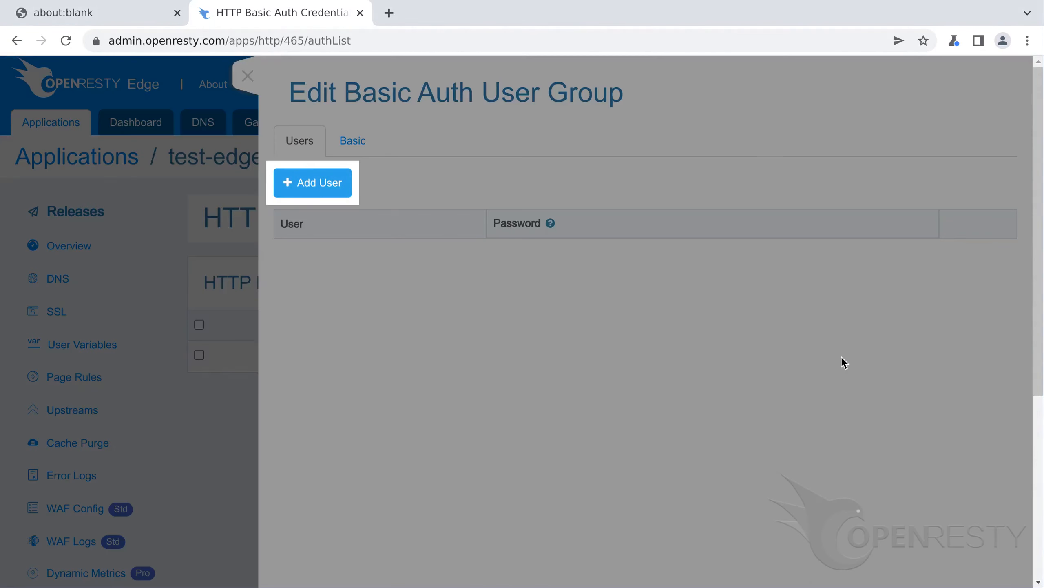
click(313, 183)
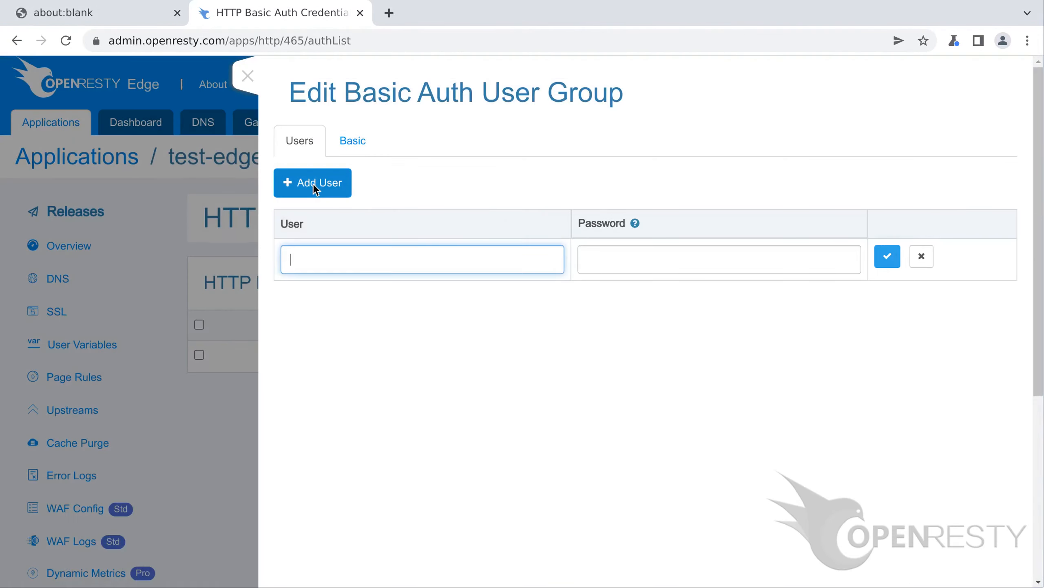
text(Sam)
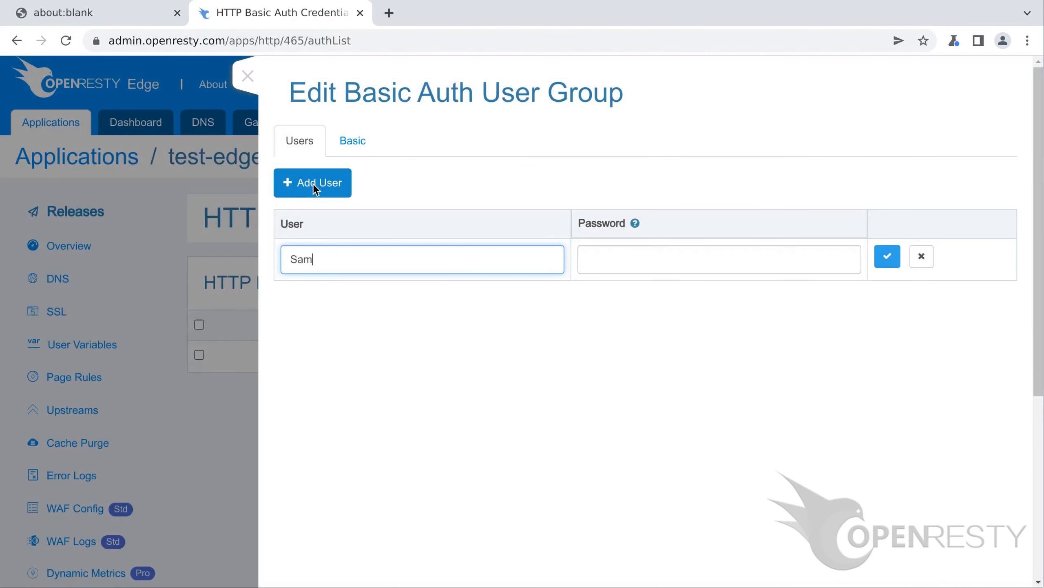
text(•••••)
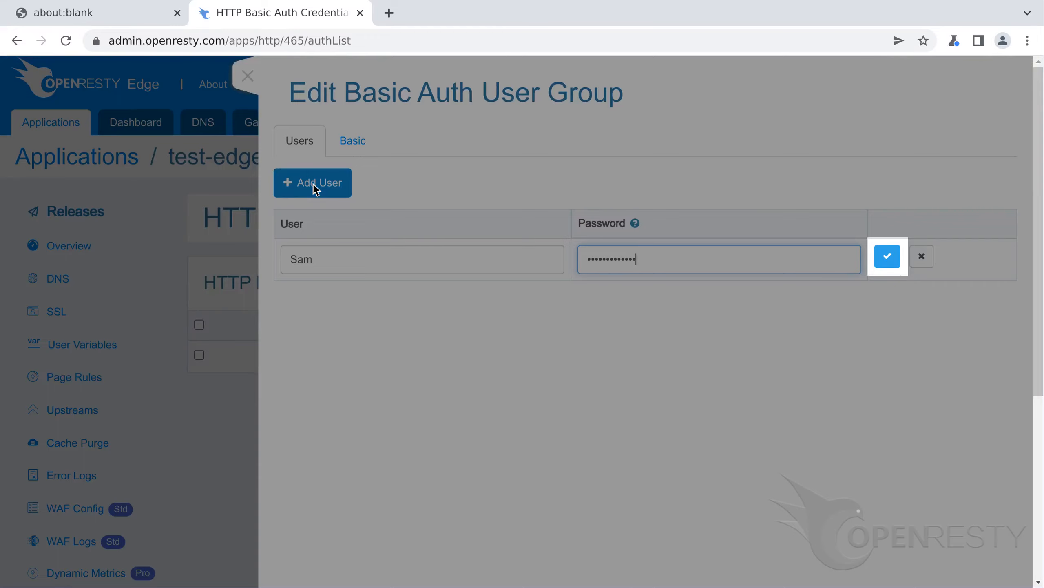
click(887, 256)
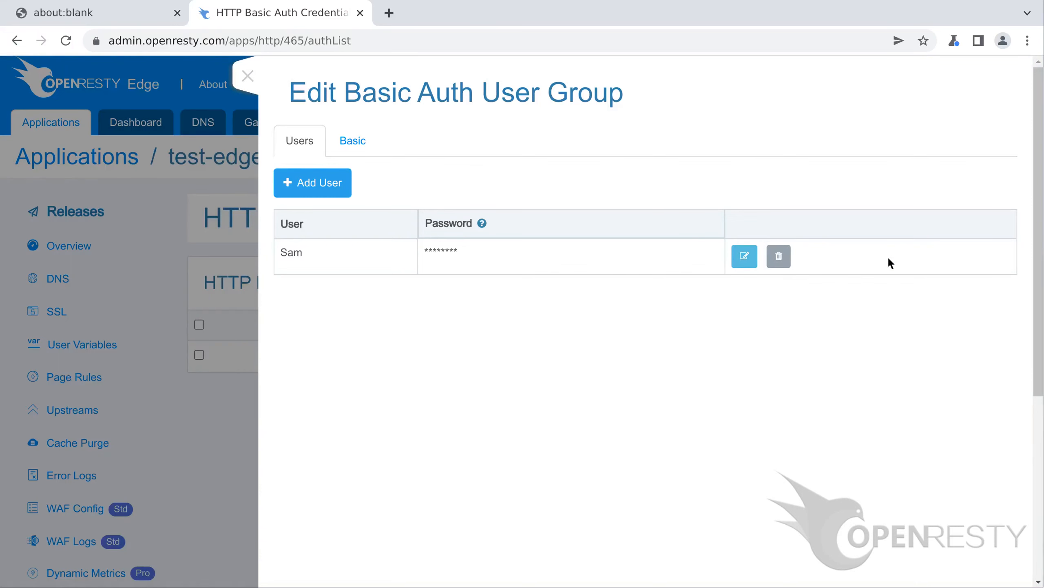
click(353, 141)
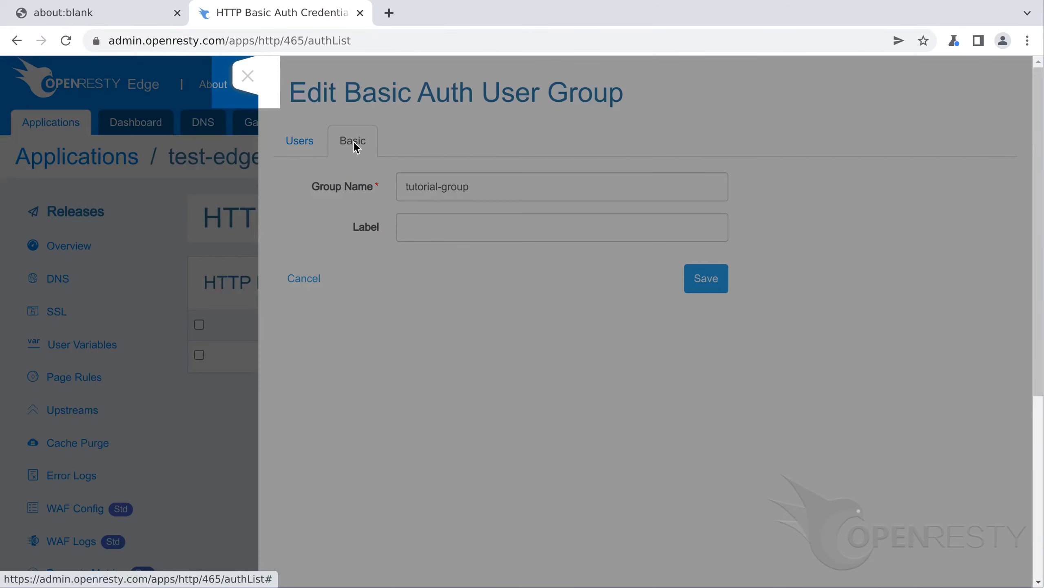
click(247, 75)
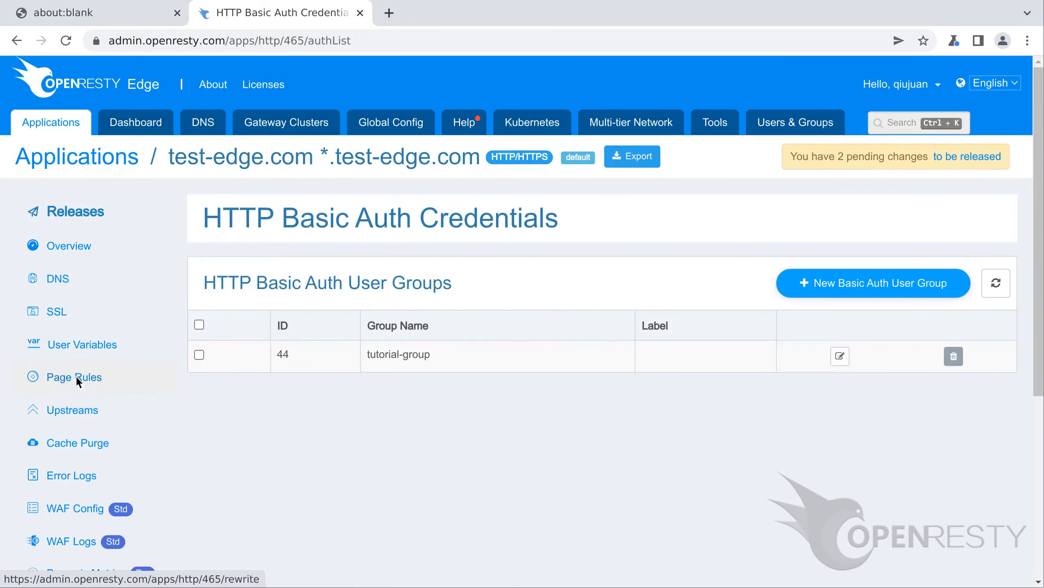
- Start a new page rule from the application's Page Rules list
click(74, 376)
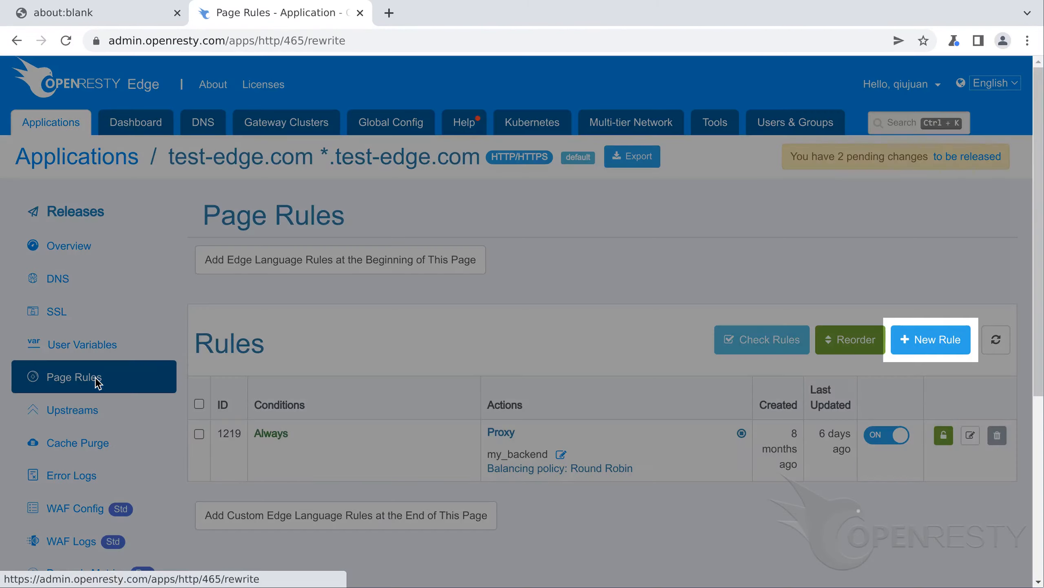
click(930, 339)
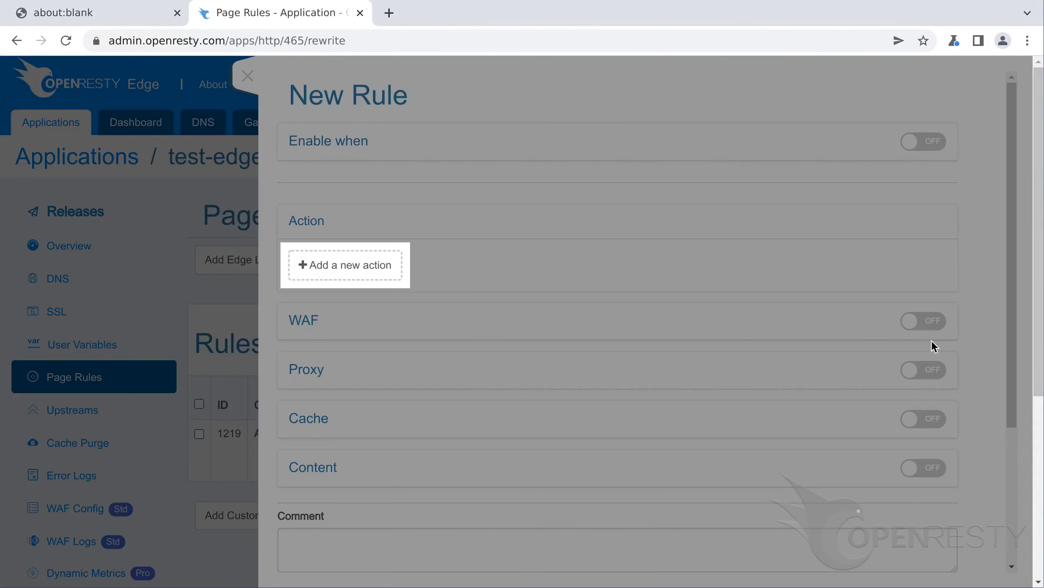
- Add an Enable Basic Authentication action using app-tutorial-group as the user group
click(345, 264)
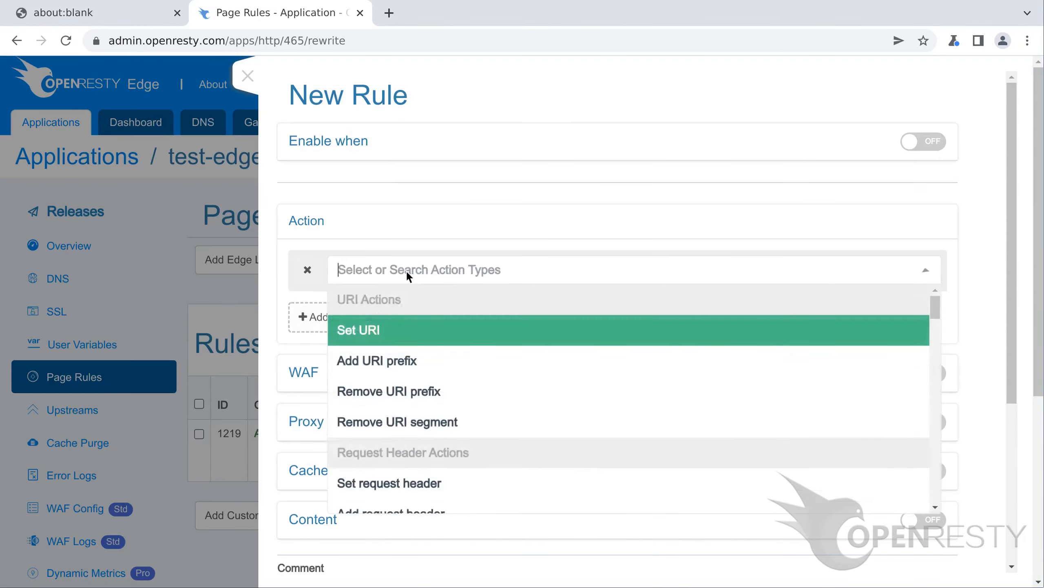
text(basic auth)
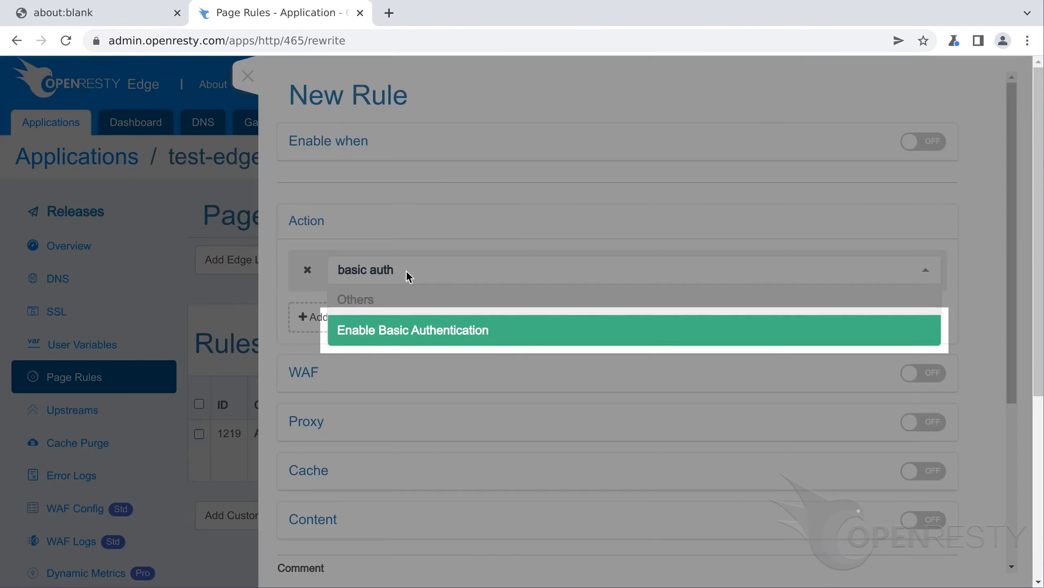
click(413, 330)
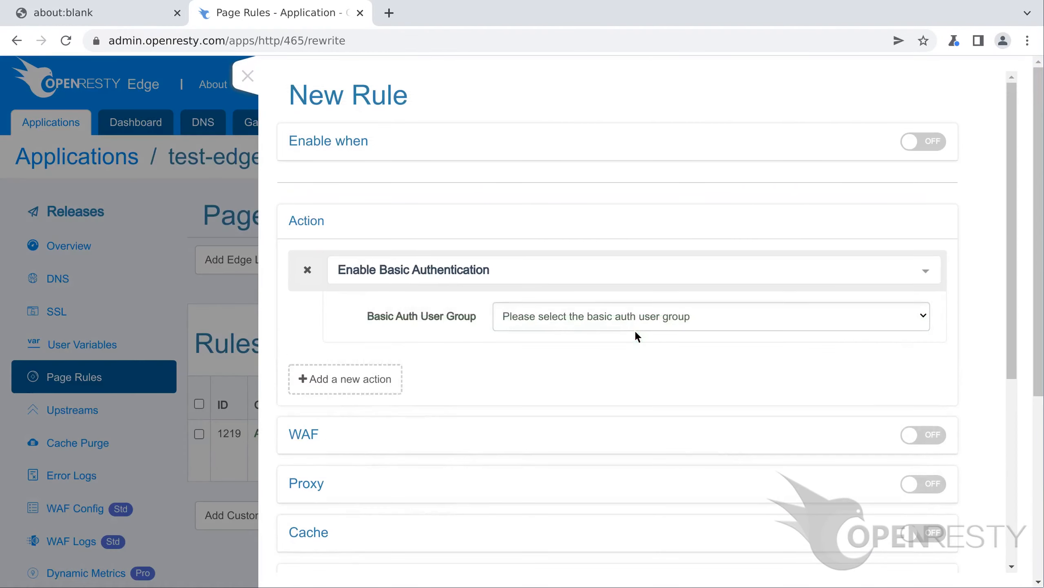
mouse_move(612, 336)
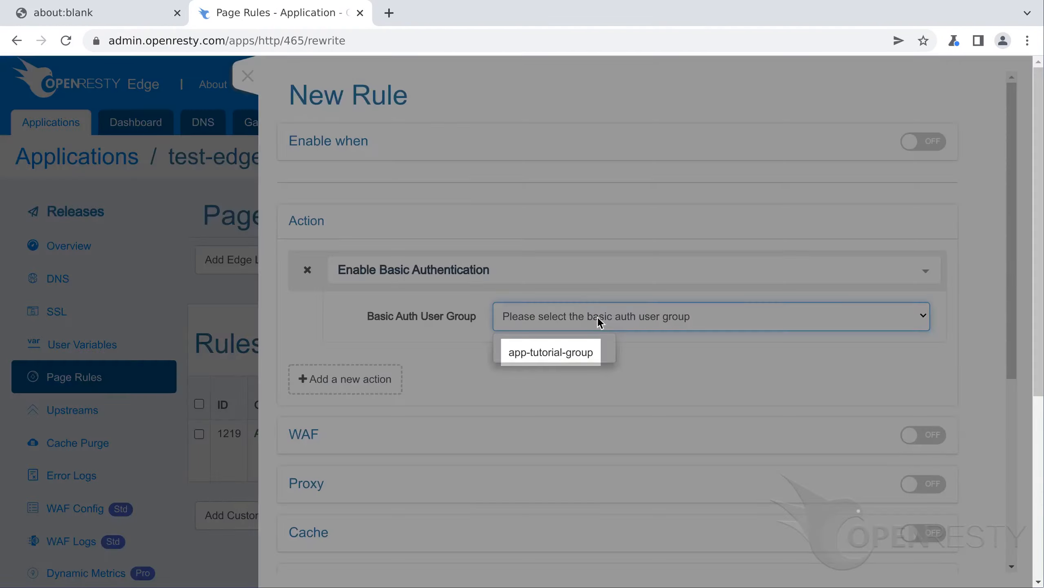
click(551, 350)
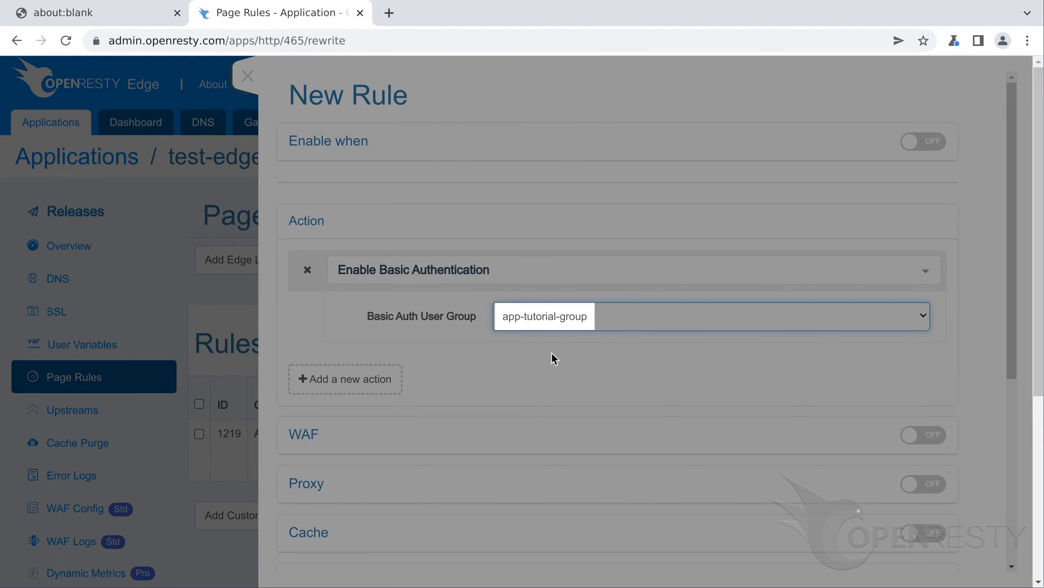
- Create the rule as an Always-Top rule and view the pending changes
scroll(down, 3)
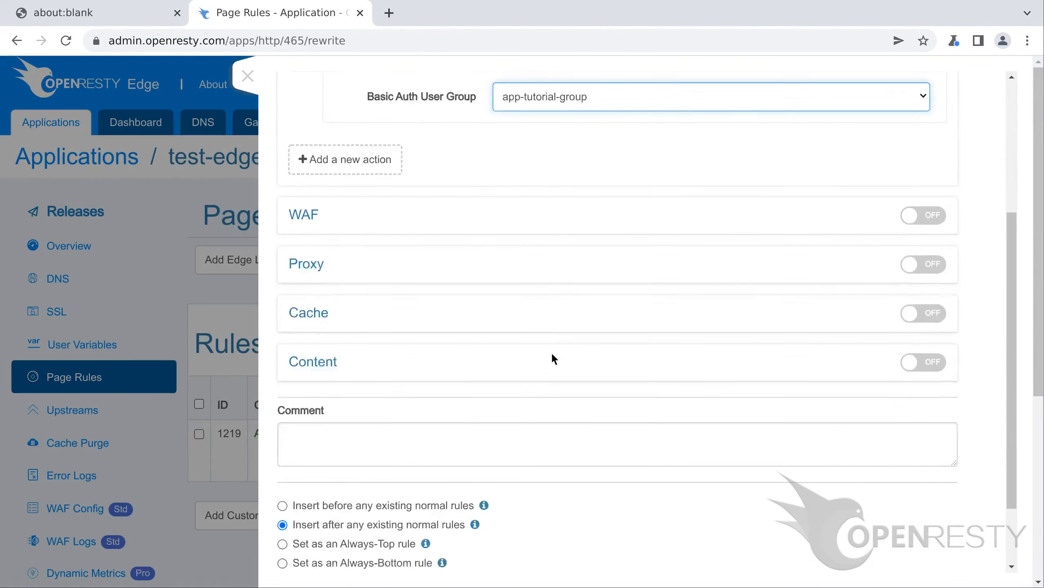
scroll(down, 3)
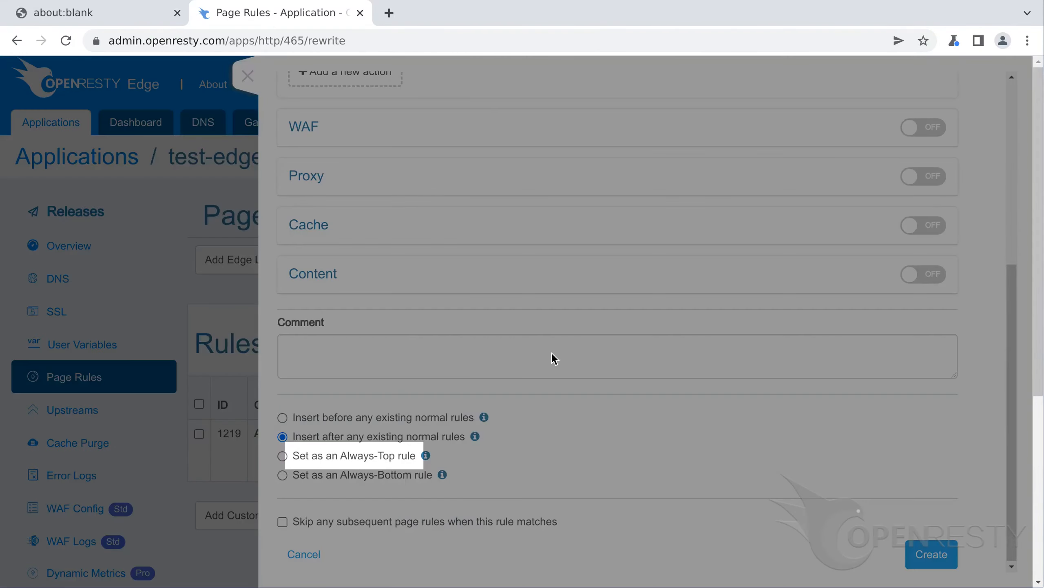
click(282, 455)
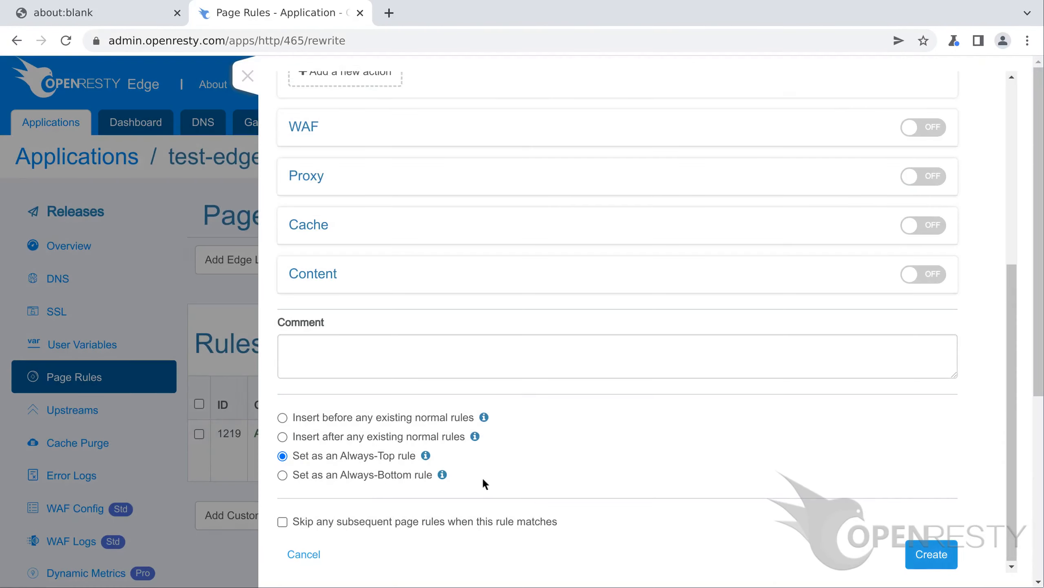
click(931, 555)
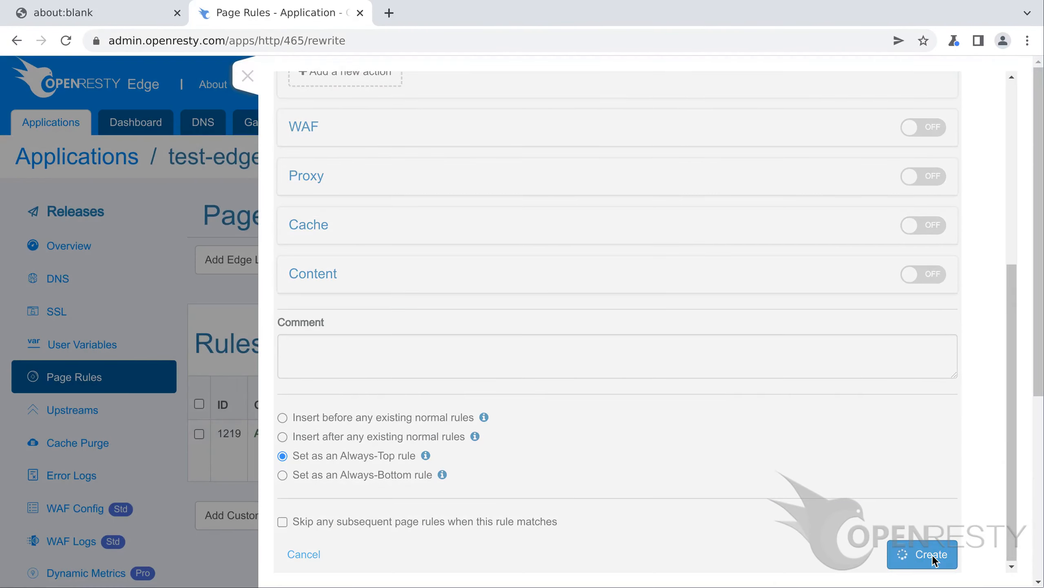
click(922, 567)
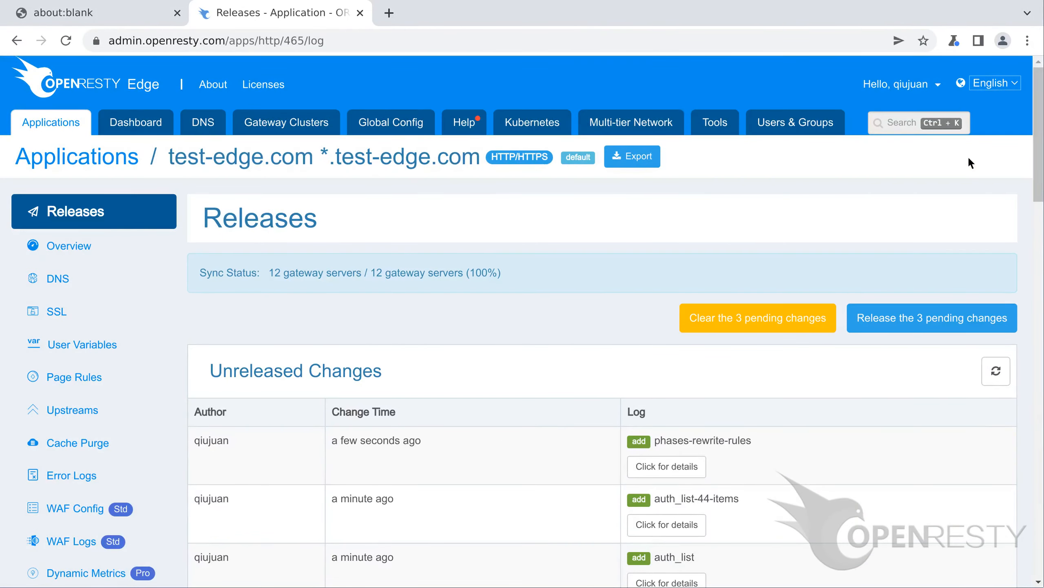
mouse_move(960, 214)
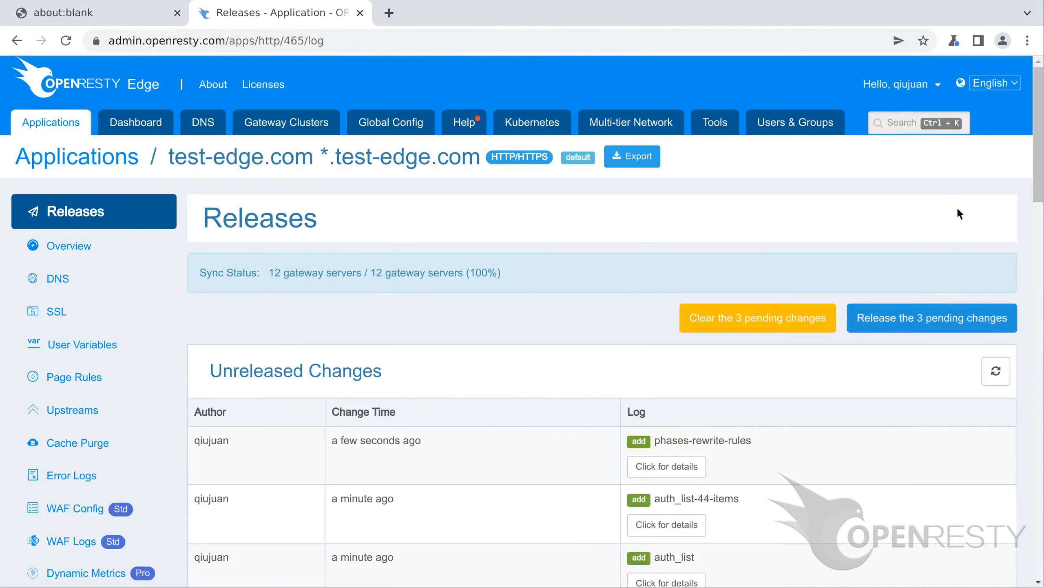
- Release the three pending changes to the gateway servers and confirm
click(932, 319)
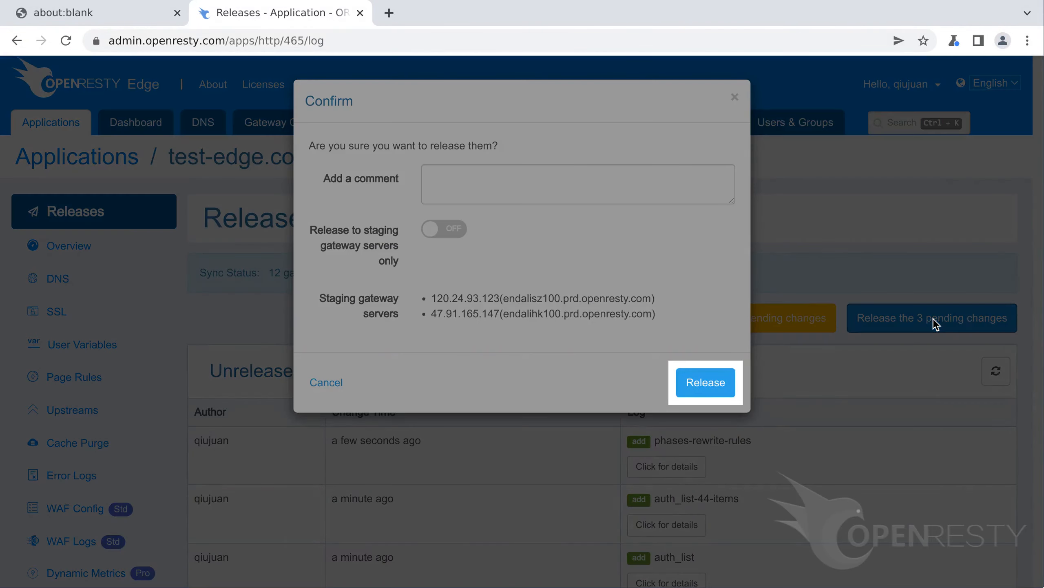
click(705, 382)
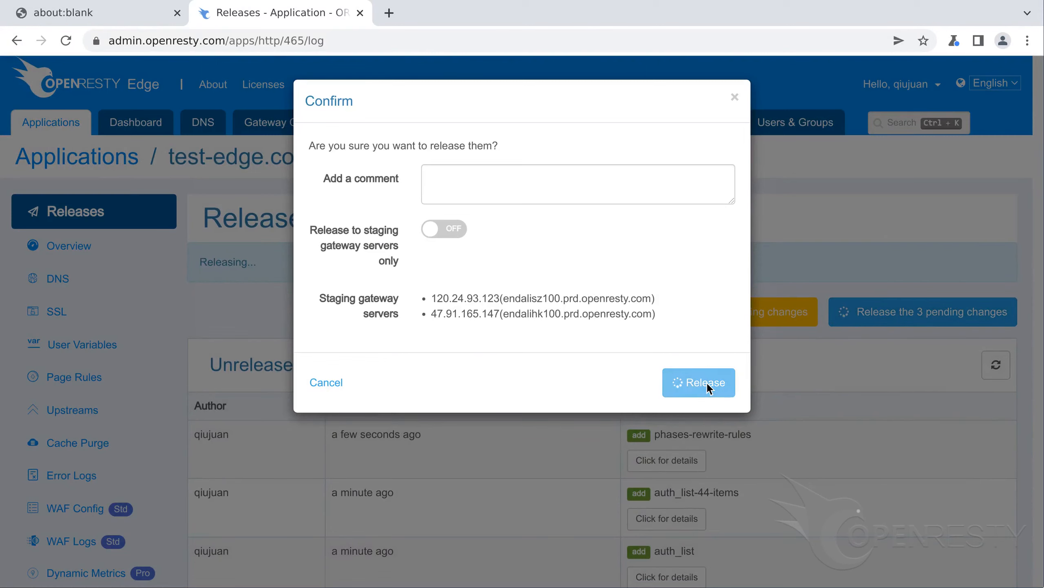
click(698, 382)
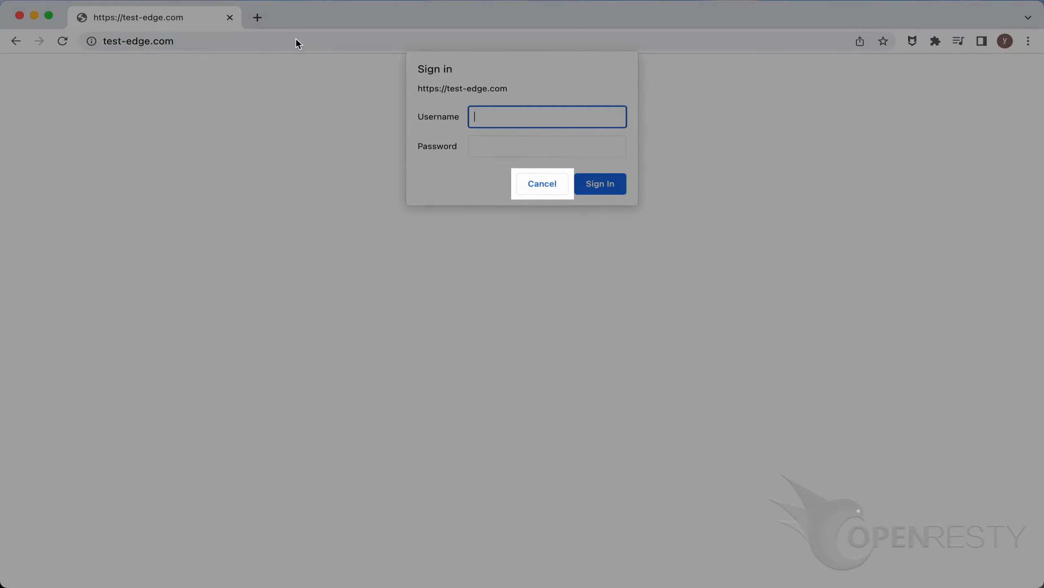
- Cancel the test-edge.com sign-in prompt to see the 401 Authorization Required page
click(542, 184)
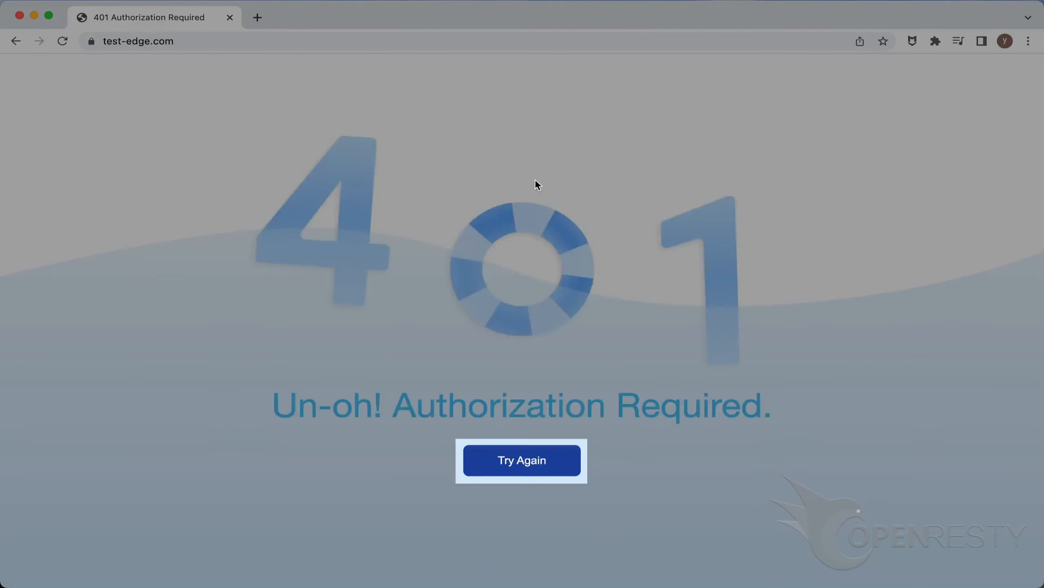
- Retry, sign in with valid credentials to reach the welcome page, and begin a curl -sSI request
click(534, 472)
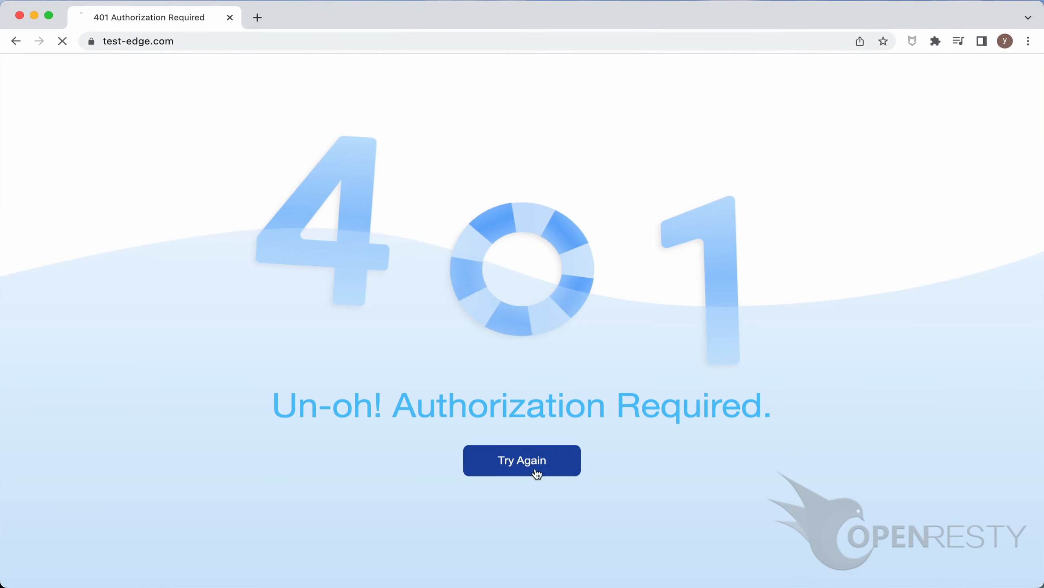
click(522, 461)
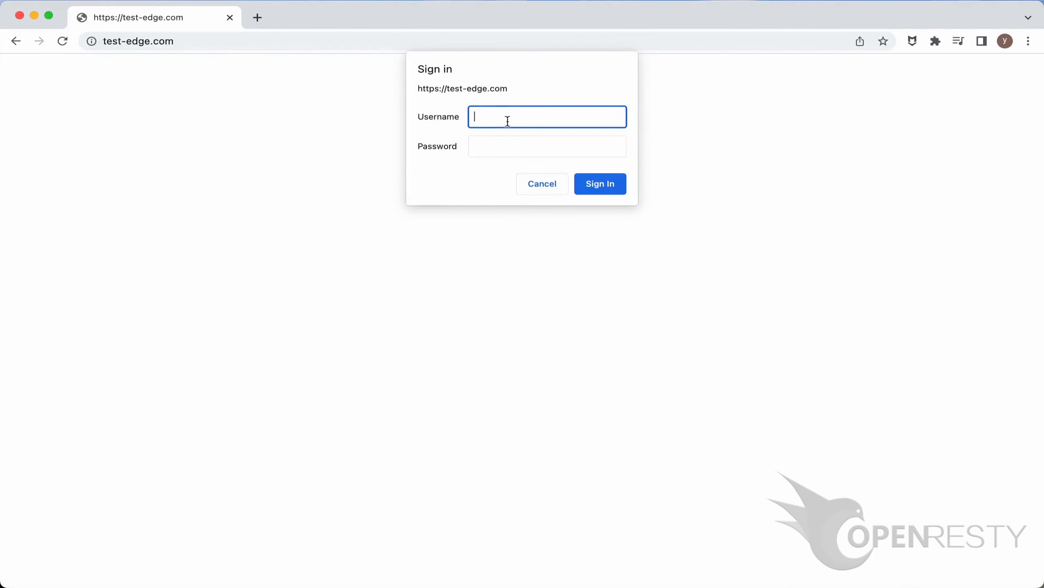
text(••)
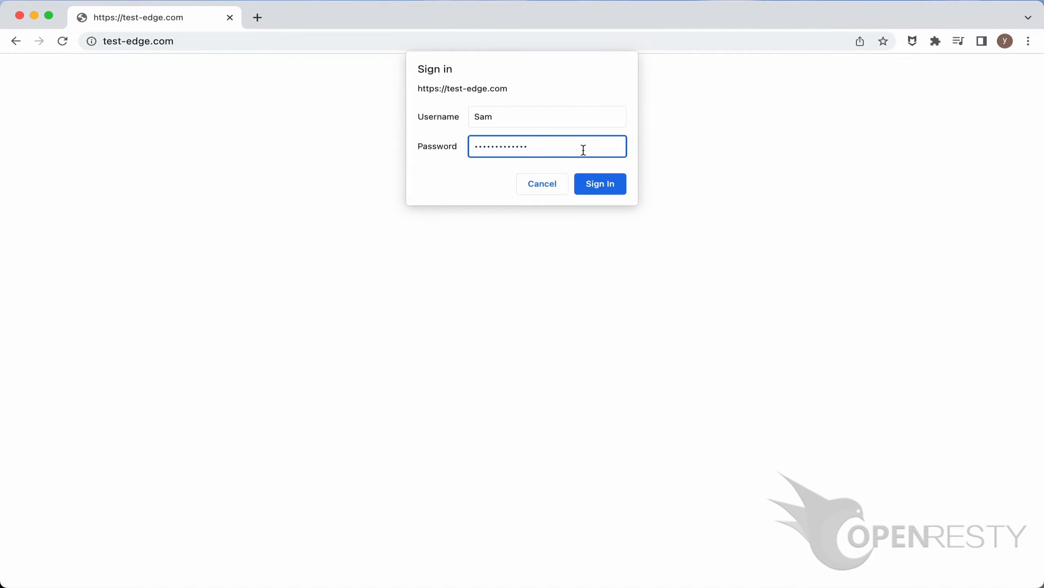
click(600, 184)
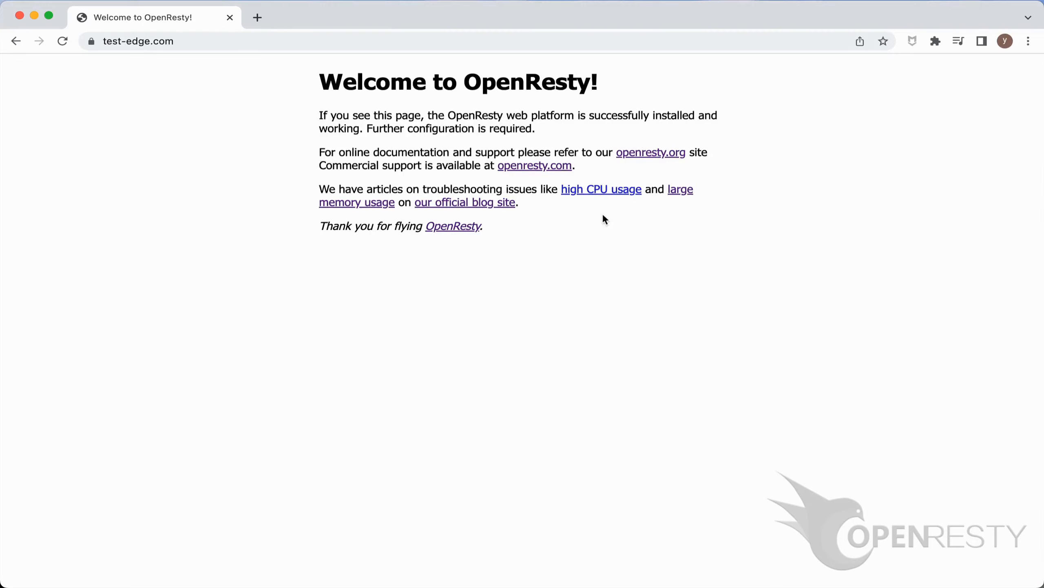
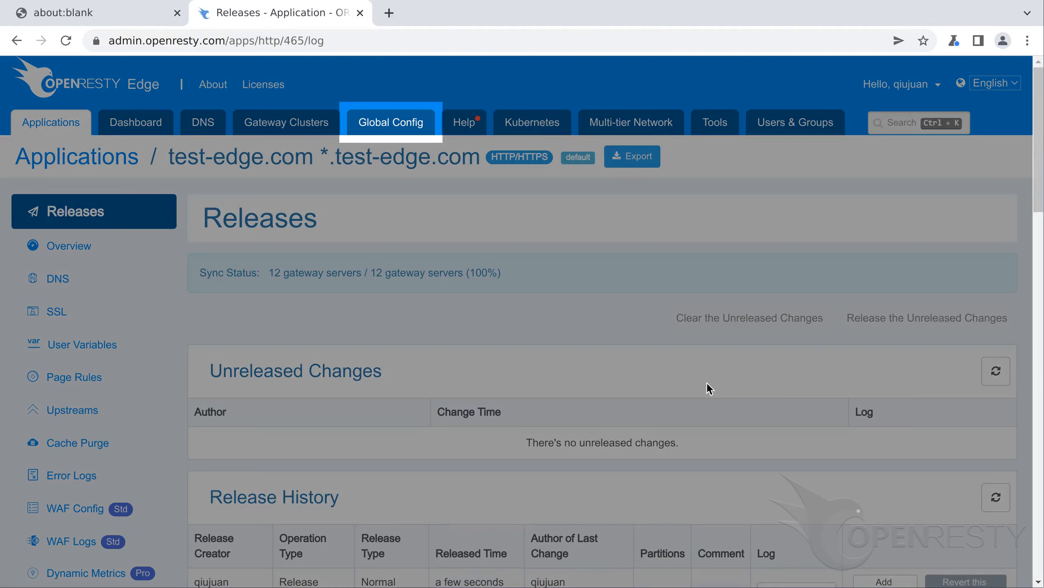
- Start a new basic auth user group under Global Basic Auth Credentials
click(391, 122)
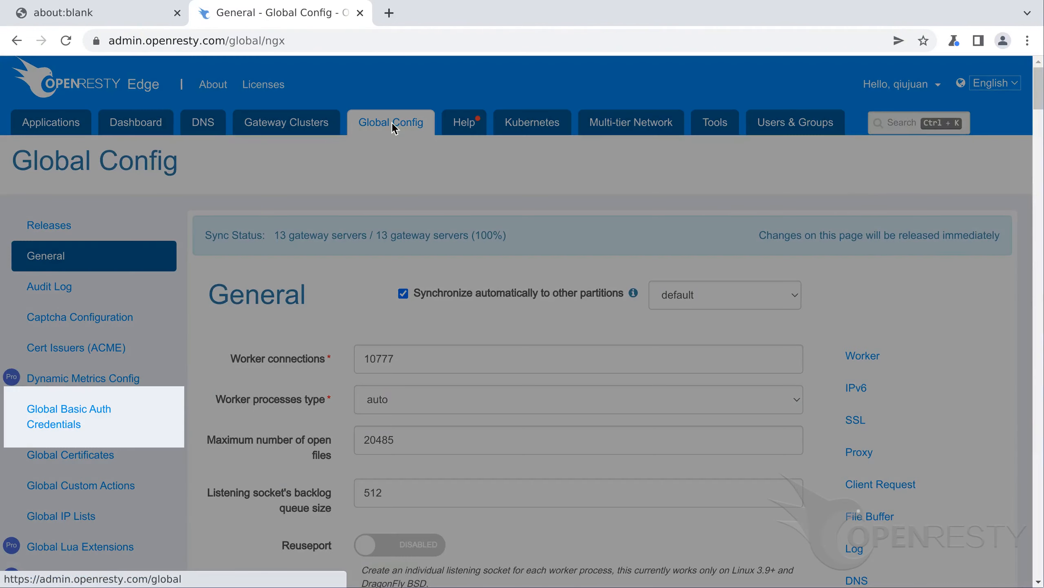
click(69, 417)
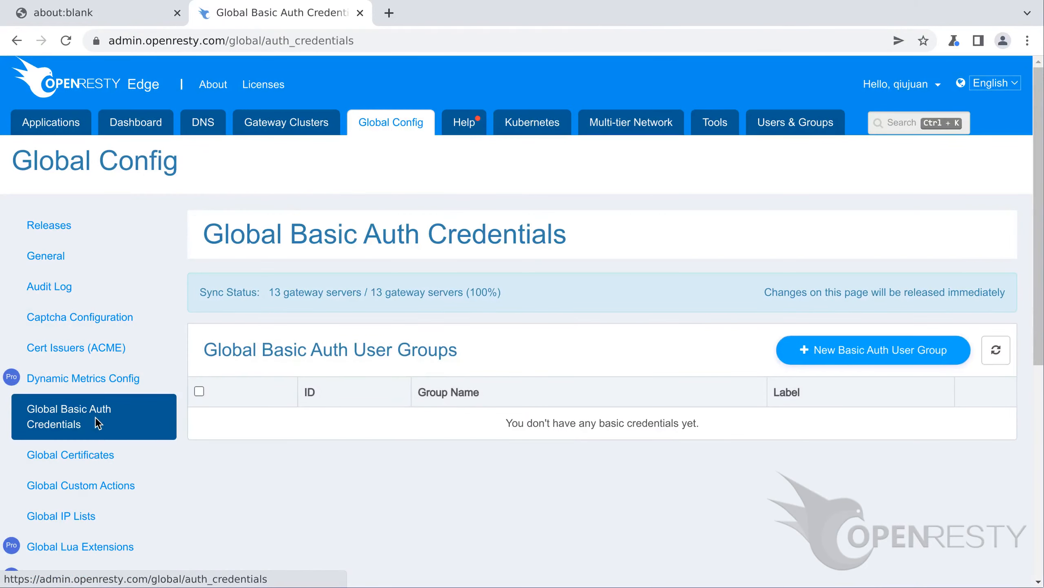
click(873, 350)
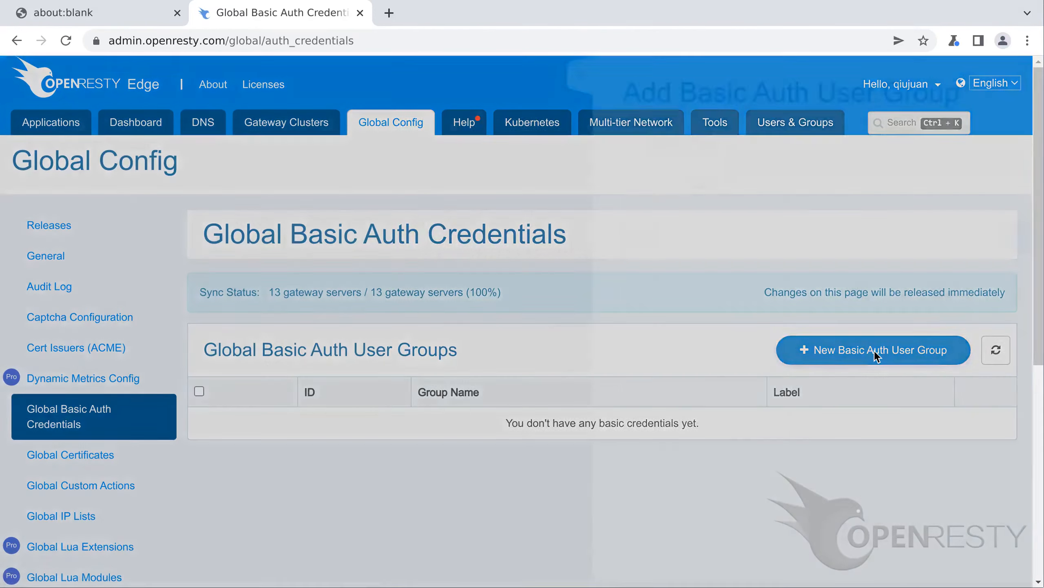
- Name the group tutorial-global-group and create it
click(874, 350)
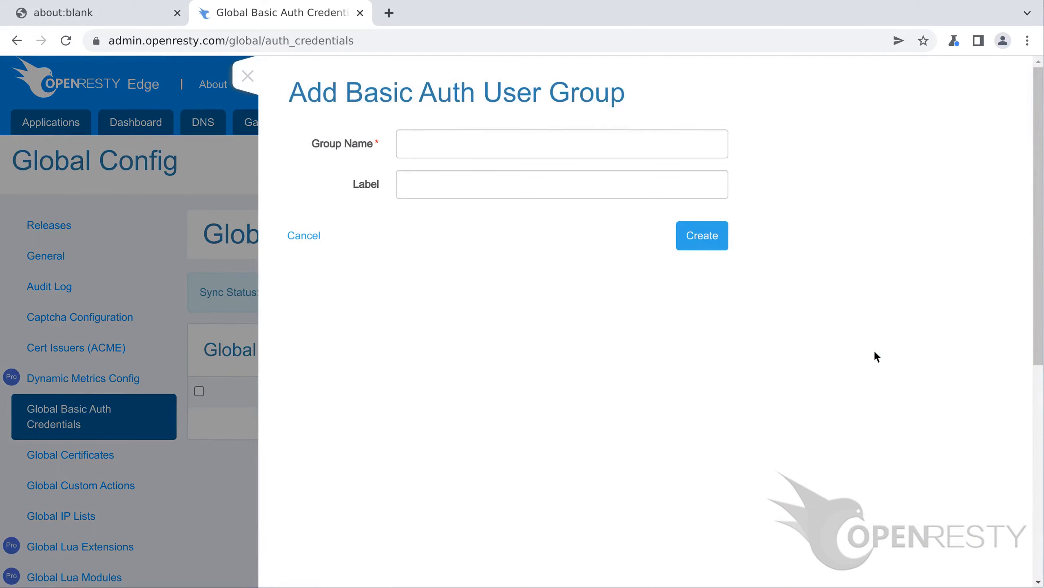
text(tutorial-)
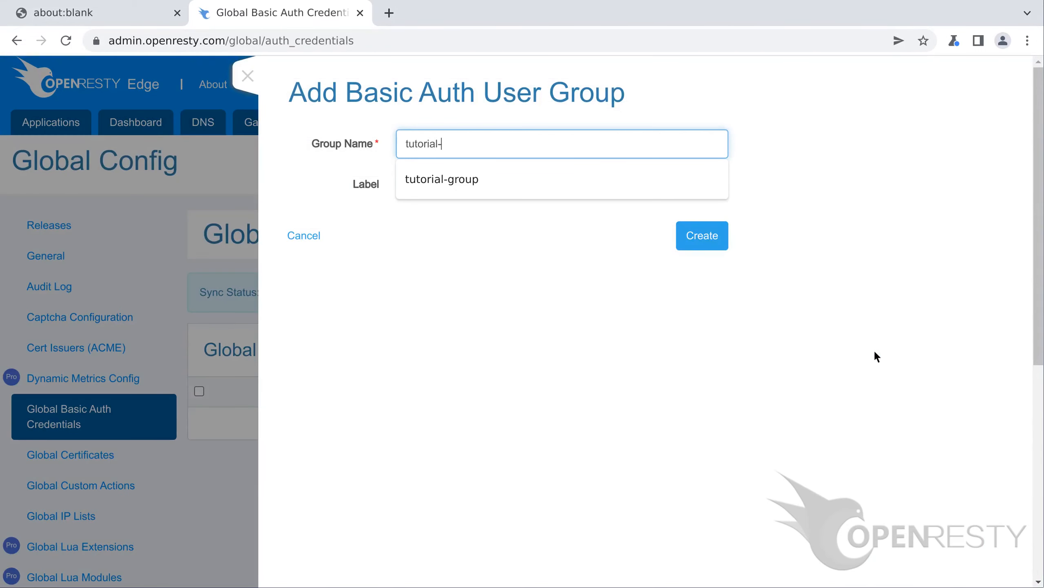
text(global-group)
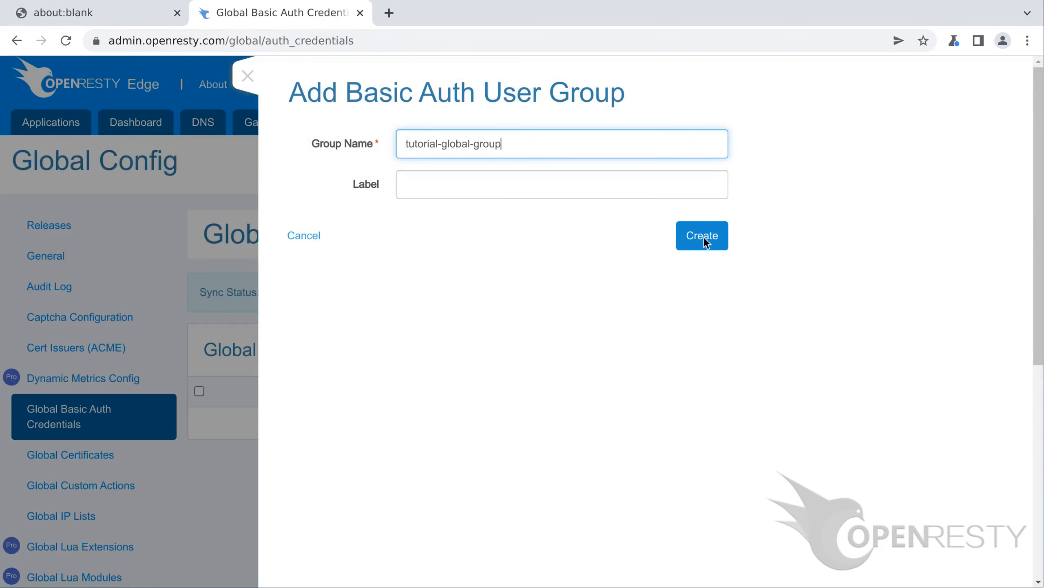
click(702, 235)
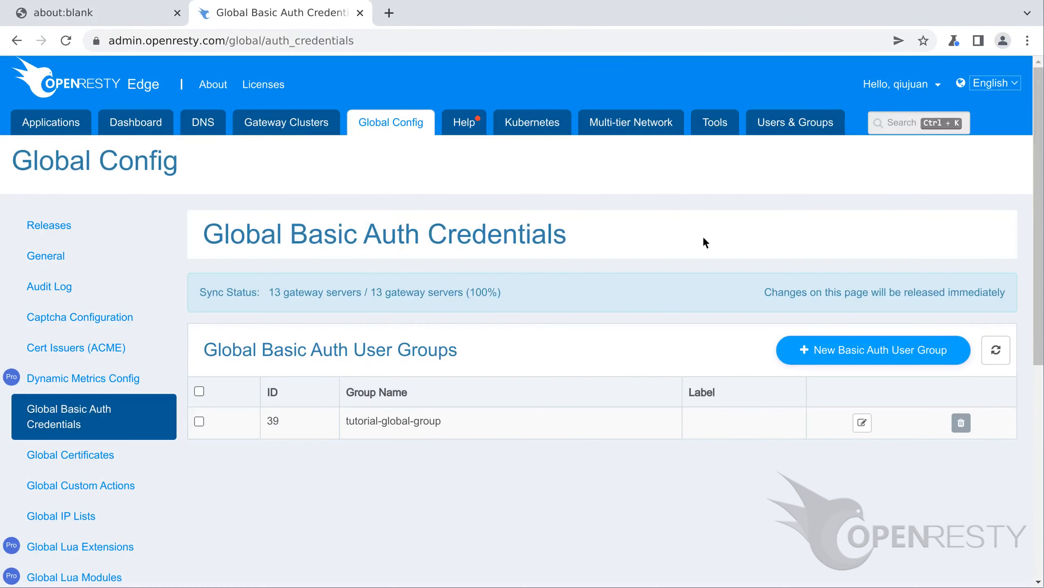
mouse_move(863, 422)
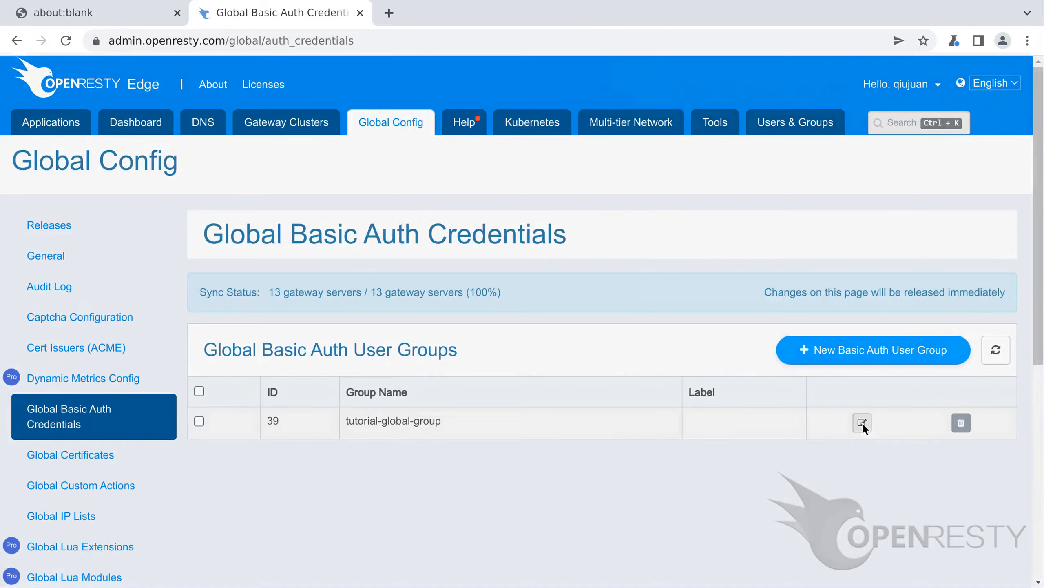
- Add user Kelly with a password to tutorial-global-group and save
click(862, 423)
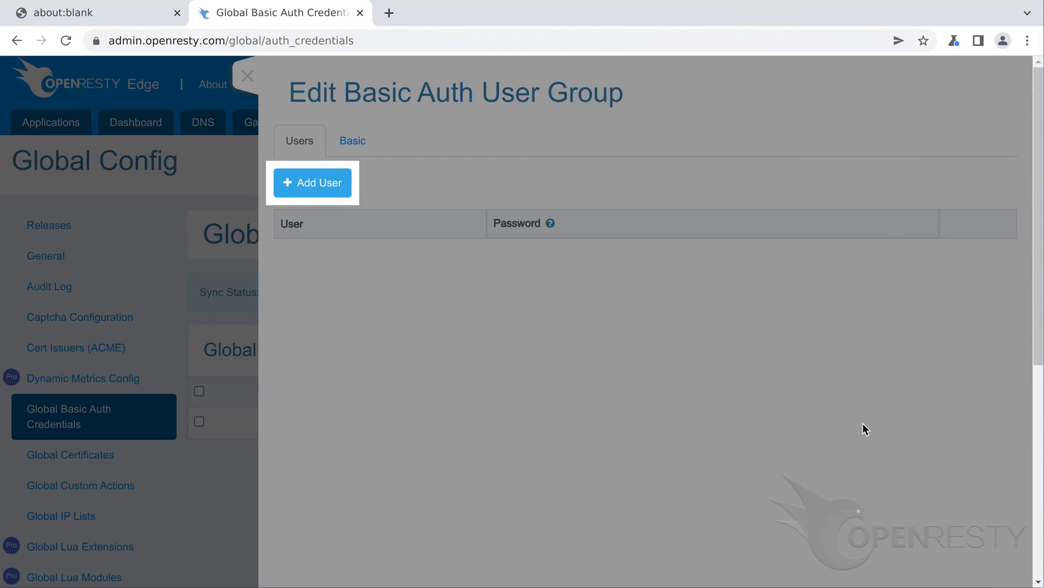
click(313, 182)
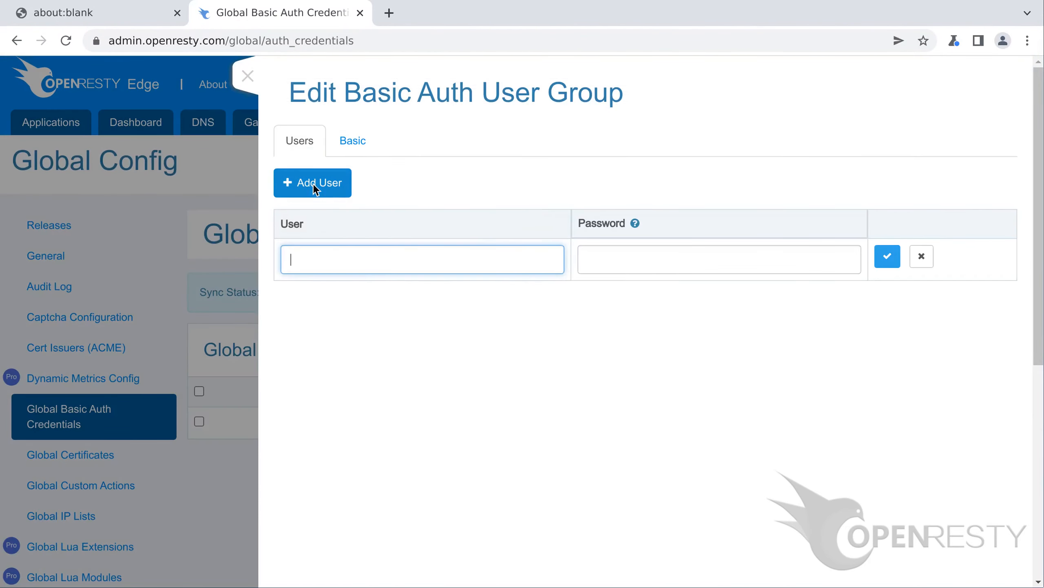
text(Kelly)
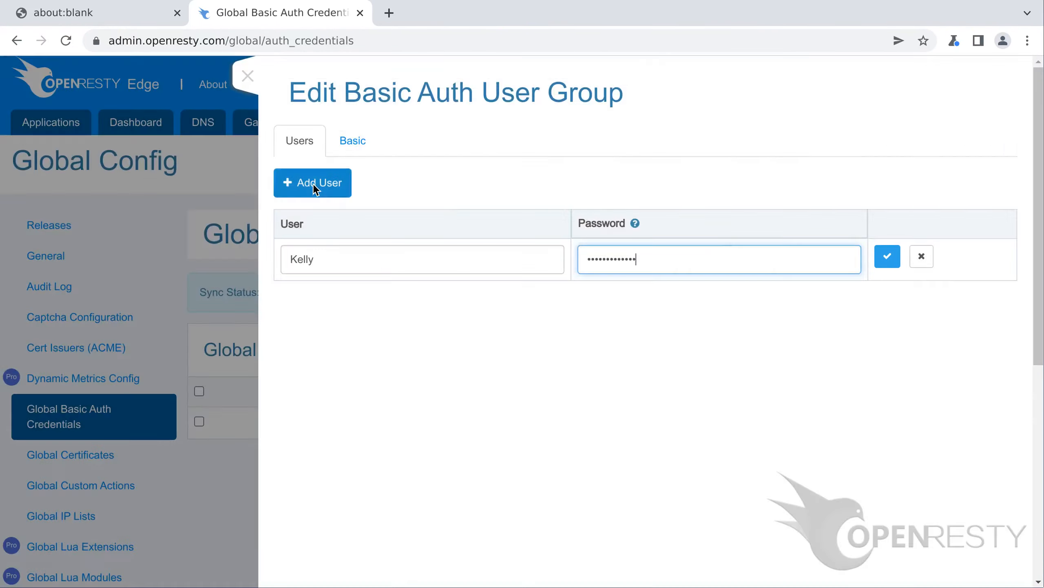
click(888, 255)
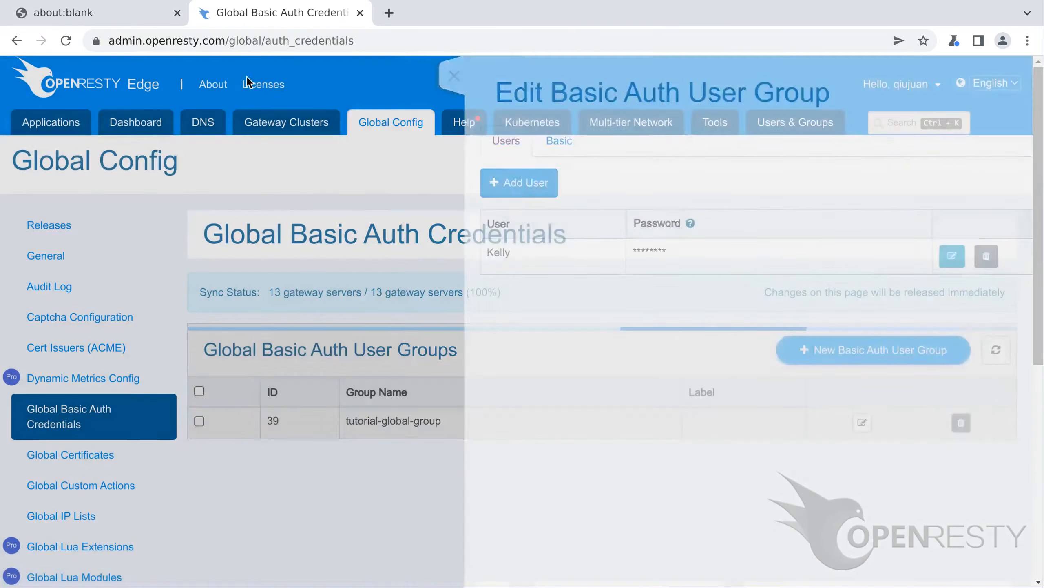
- Find the test-edge.com application and show its Page Rules list
click(454, 76)
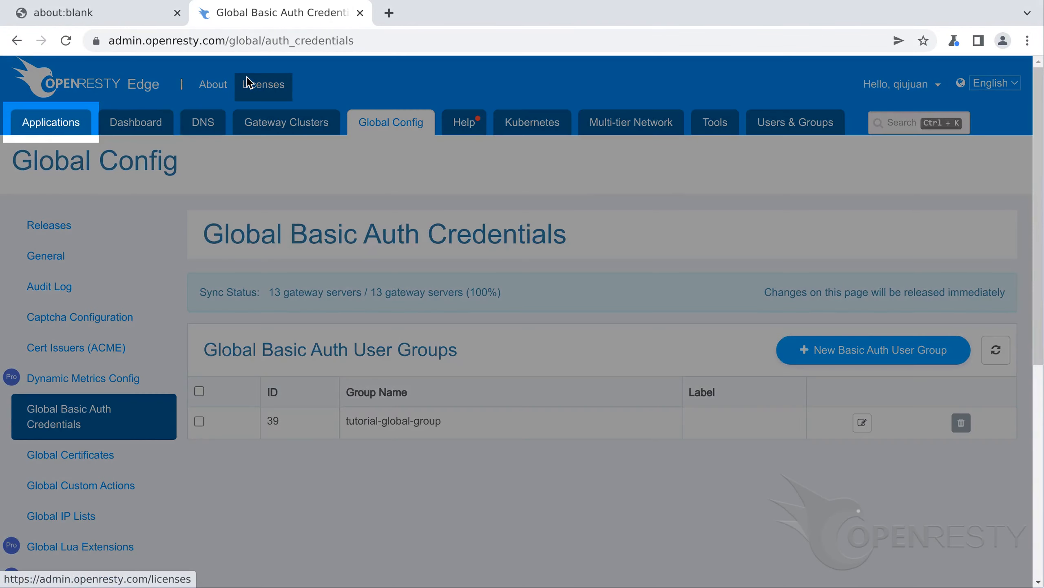
click(51, 121)
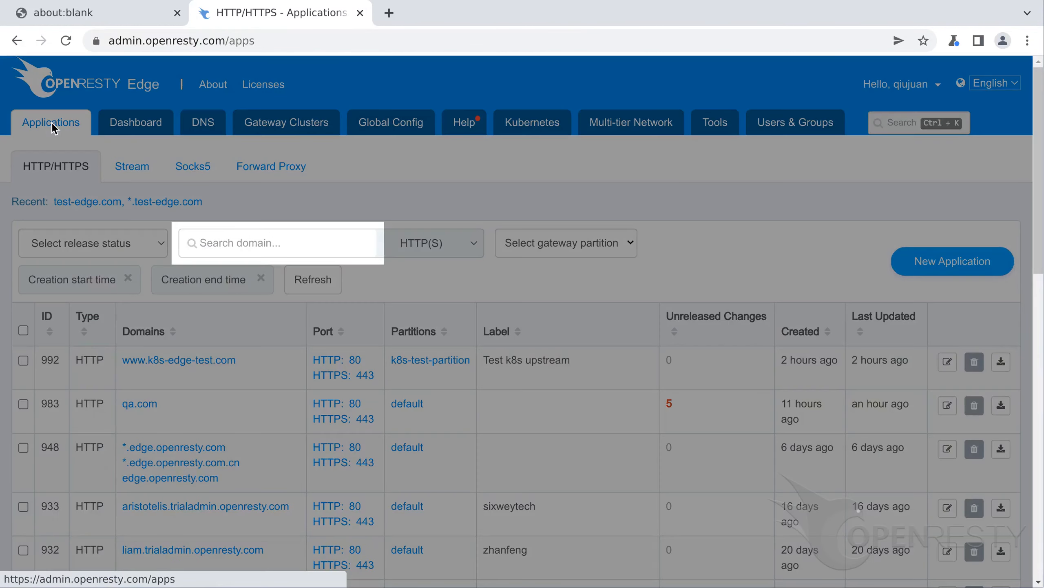
text(test-edge.co)
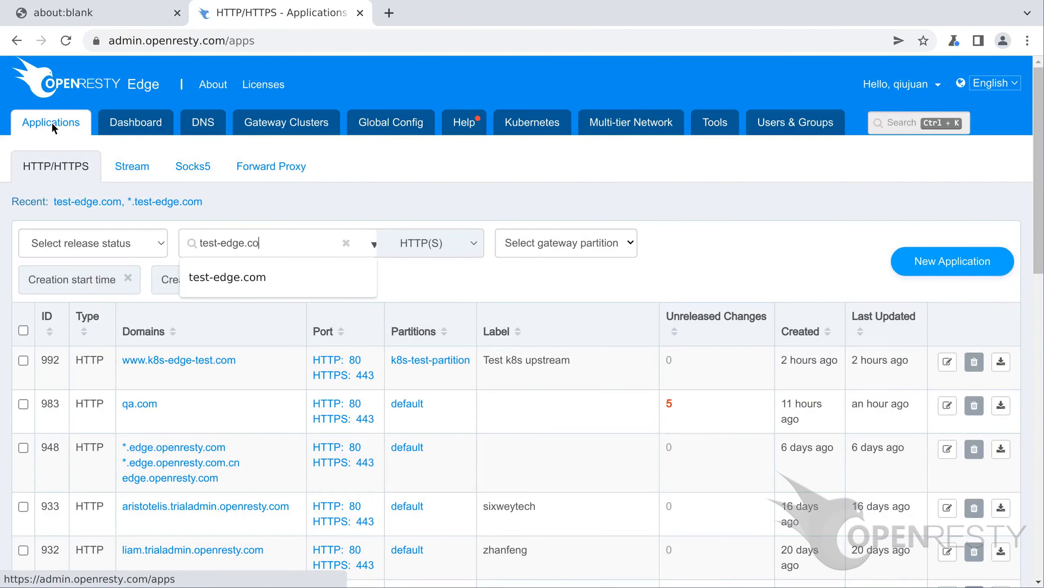
click(227, 277)
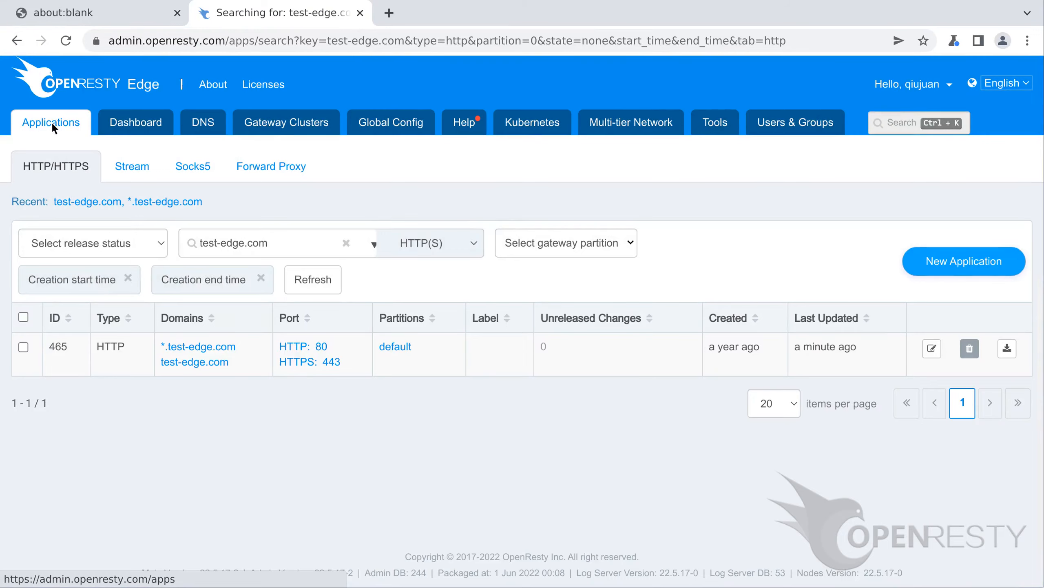
click(197, 346)
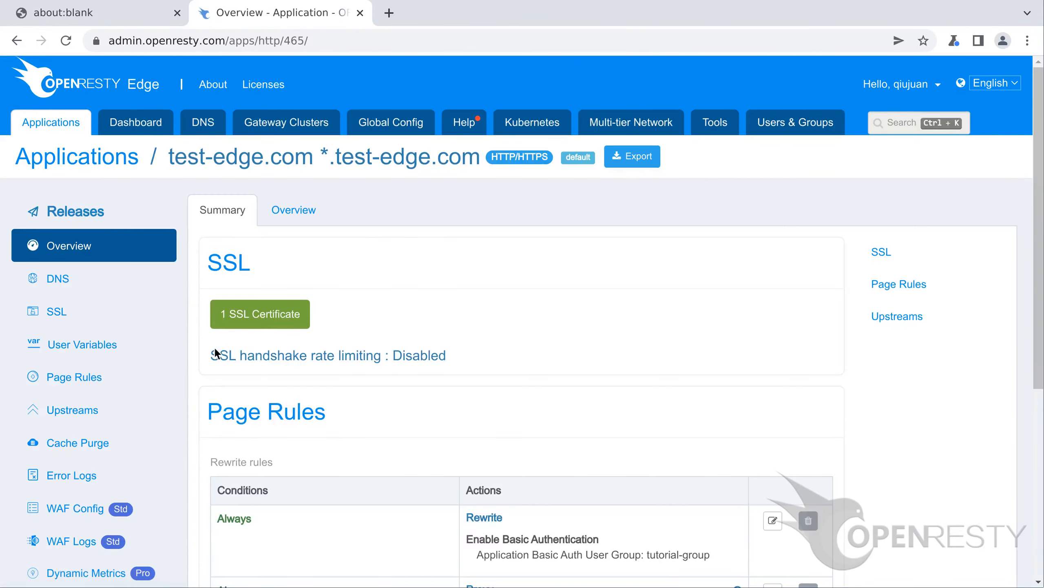
mouse_move(74, 382)
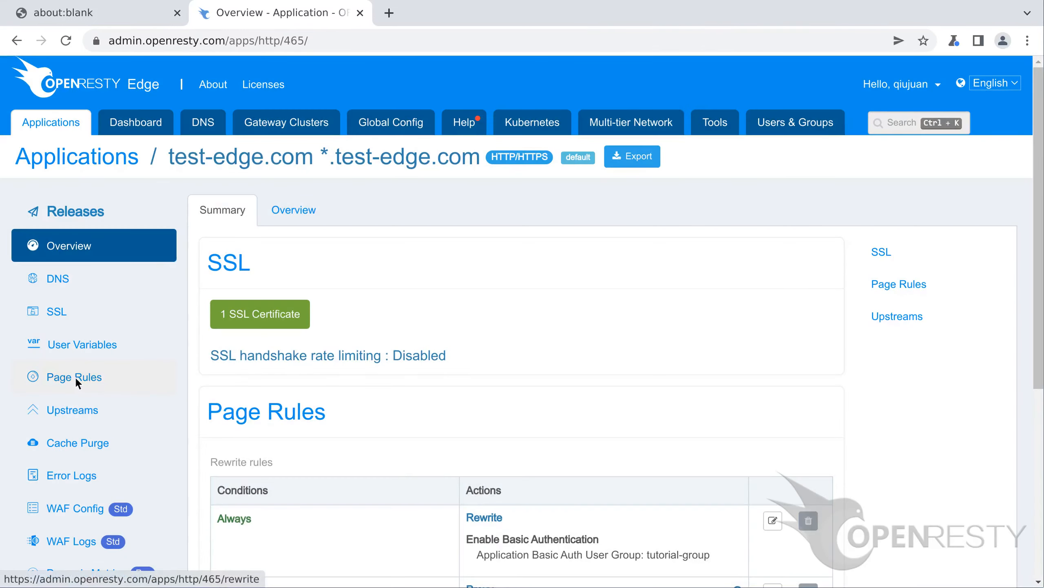
click(74, 376)
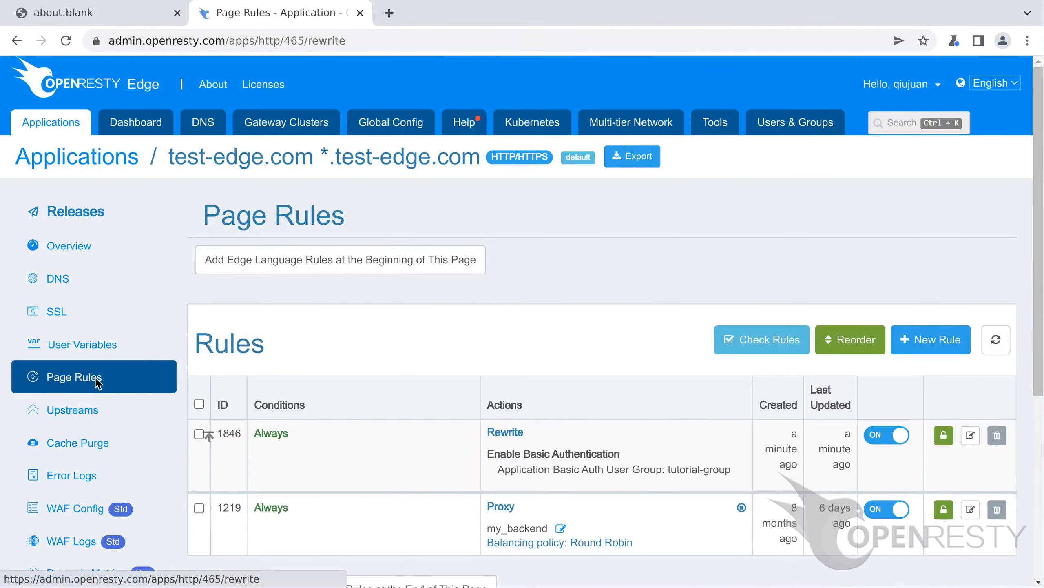
- Set the basic-auth rule's user group to global-tutorial-global-group in the rule editor
click(970, 435)
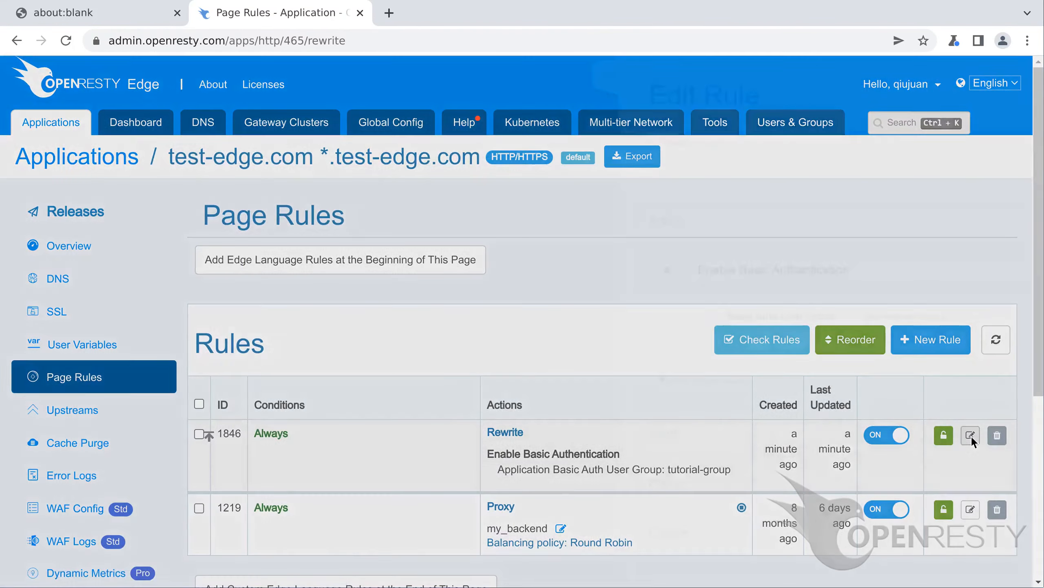
click(970, 436)
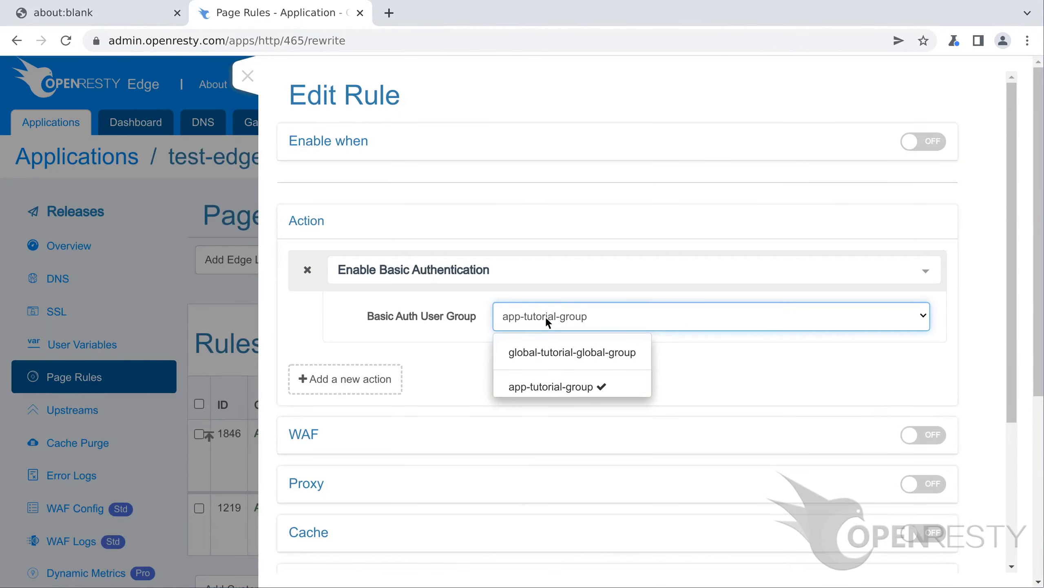
mouse_move(573, 353)
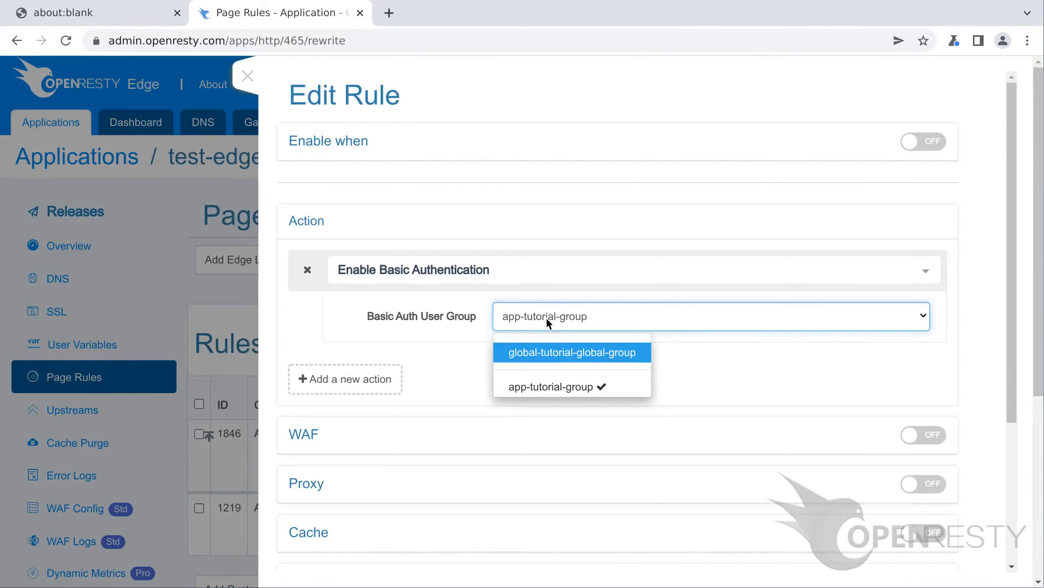
click(573, 352)
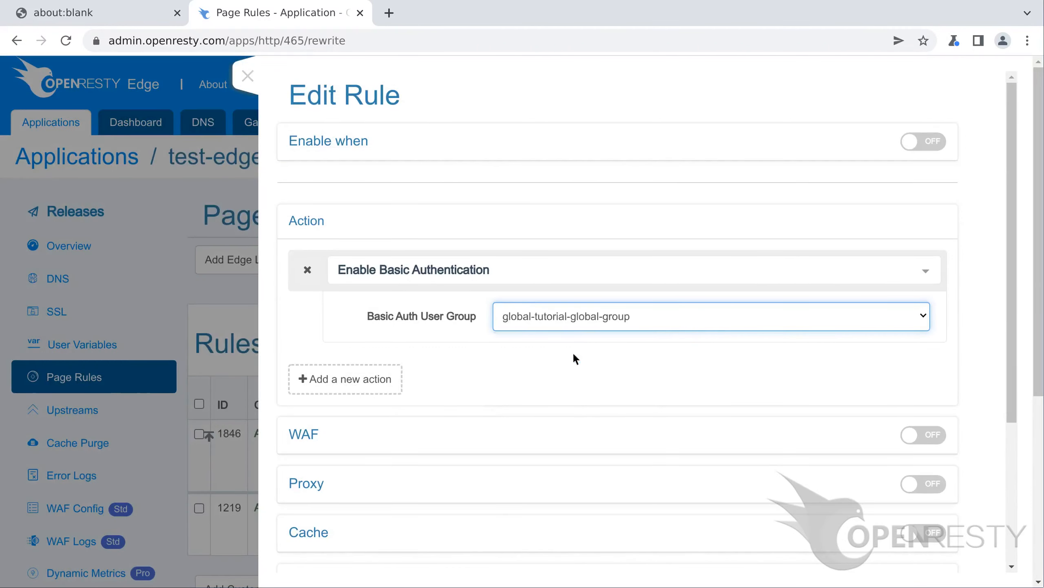